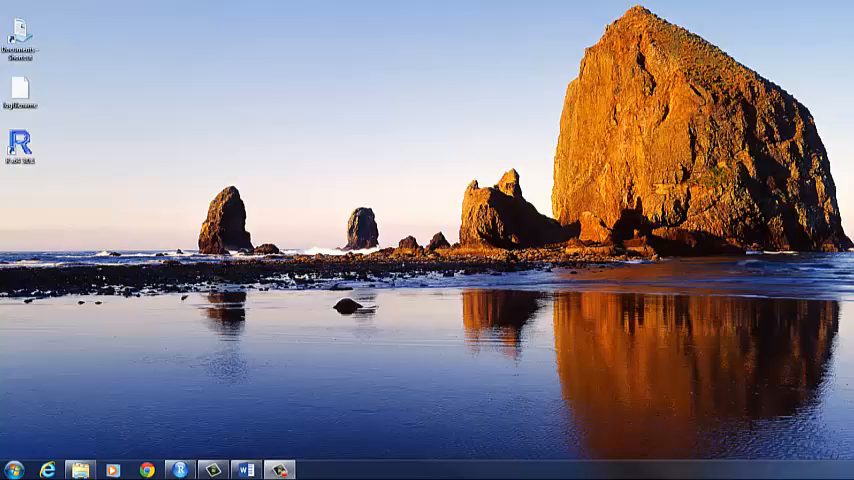
Launch RGui and load the Rcmdr and HSAUR2 packages via Packages > Load package
{"action": "left_click", "coordinate": [20, 147]}
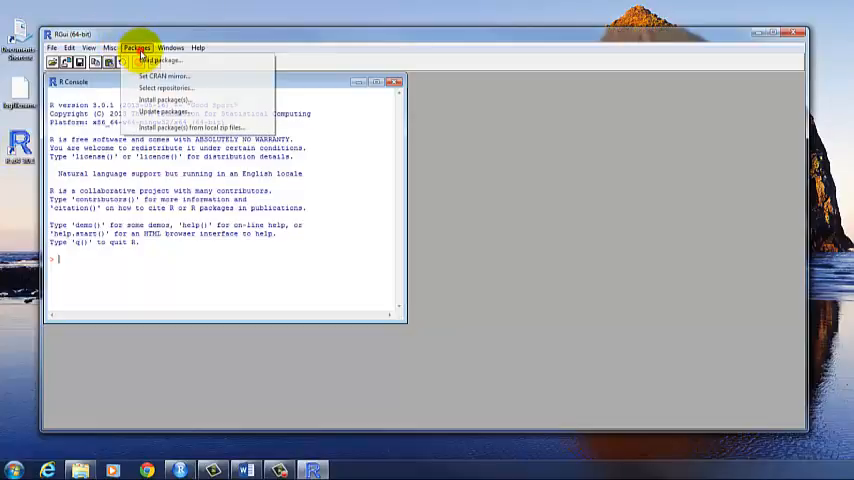
{"action": "left_click", "coordinate": [163, 99]}
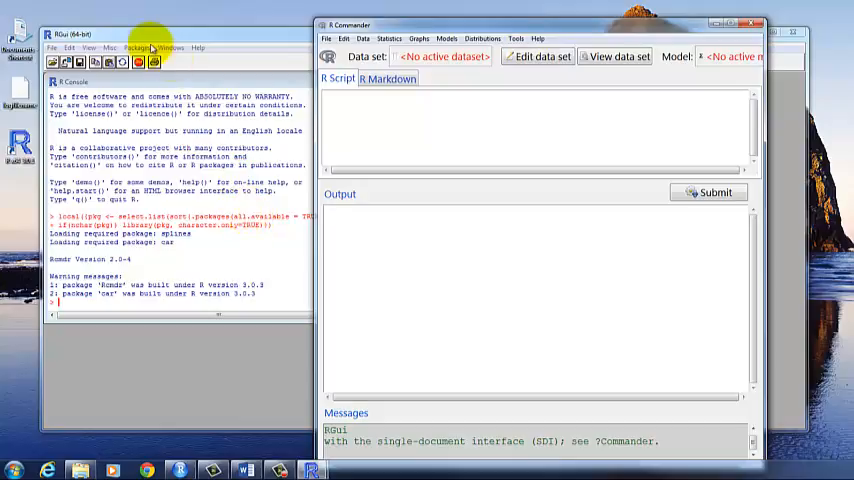
{"action": "left_click", "coordinate": [137, 47]}
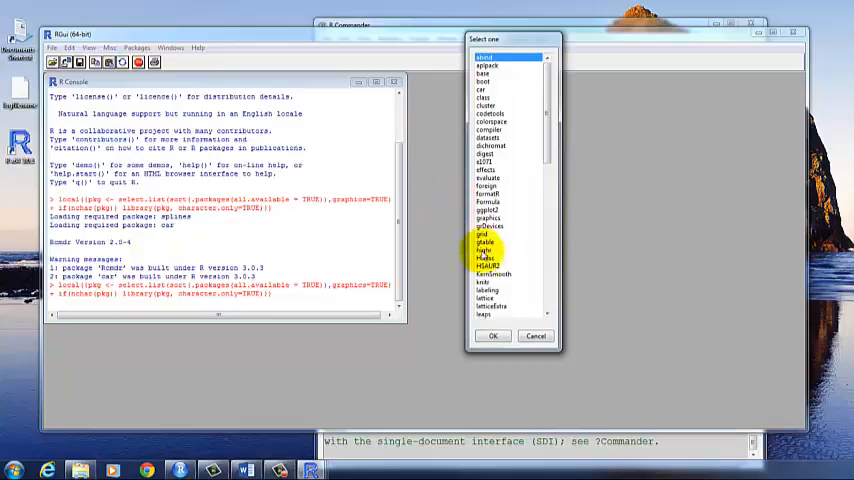
{"action": "left_click", "coordinate": [493, 335]}
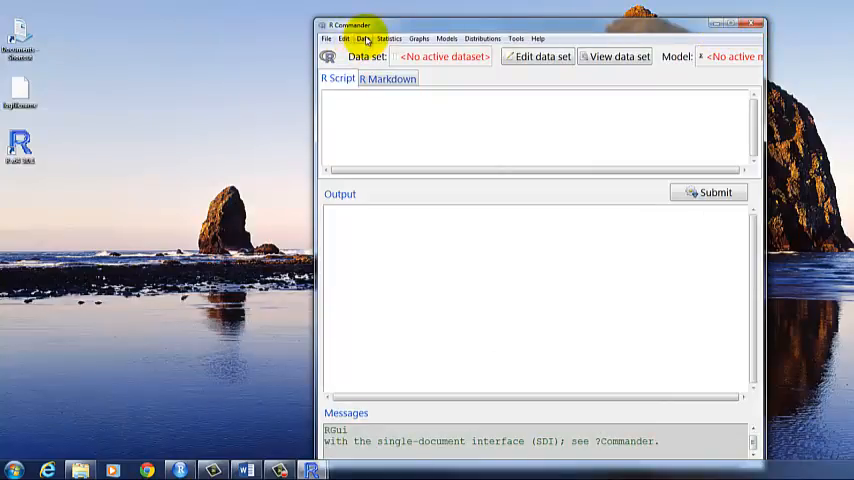
Read USairpollution from HSAUR2 as the active data set (41 rows, 7 columns)
{"action": "left_click", "coordinate": [364, 38]}
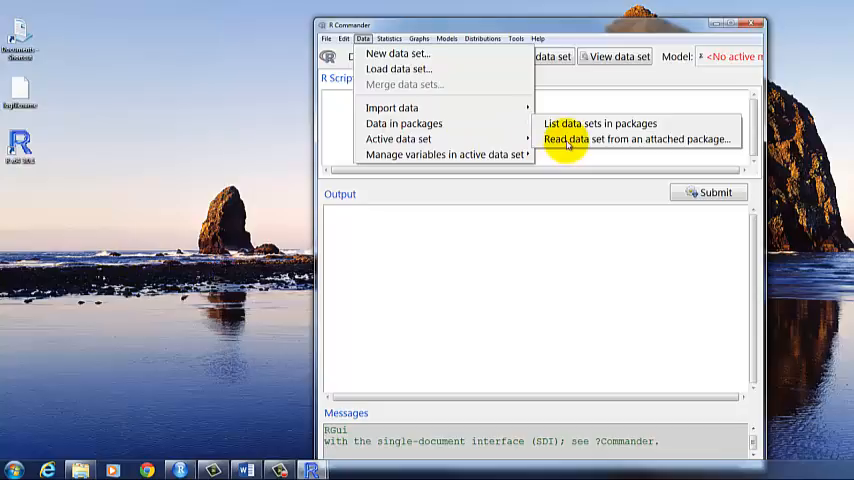
{"action": "left_click", "coordinate": [636, 139]}
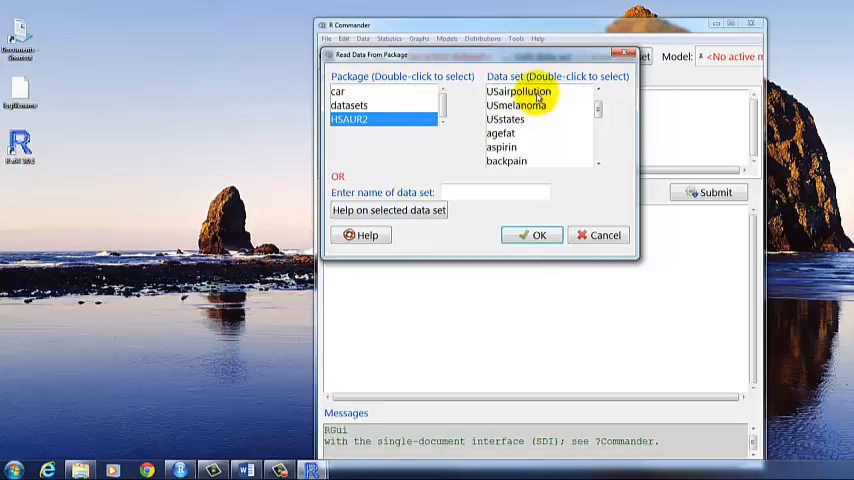
{"action": "left_click", "coordinate": [516, 91]}
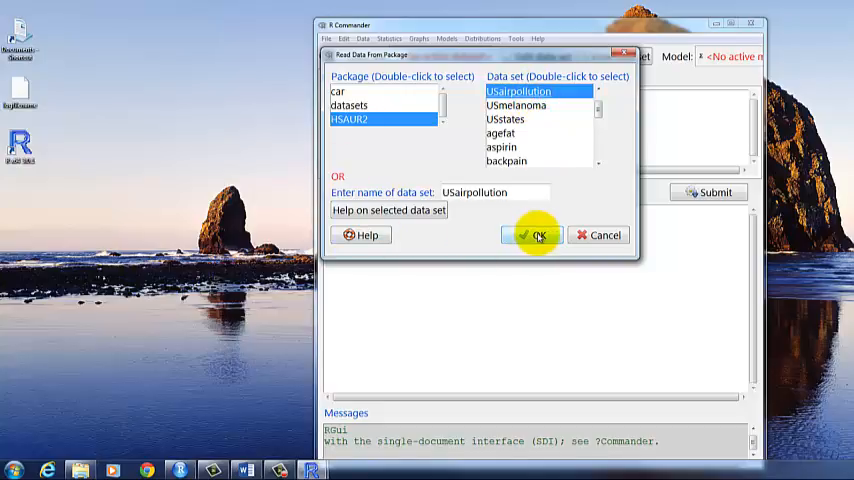
{"action": "left_click", "coordinate": [535, 235]}
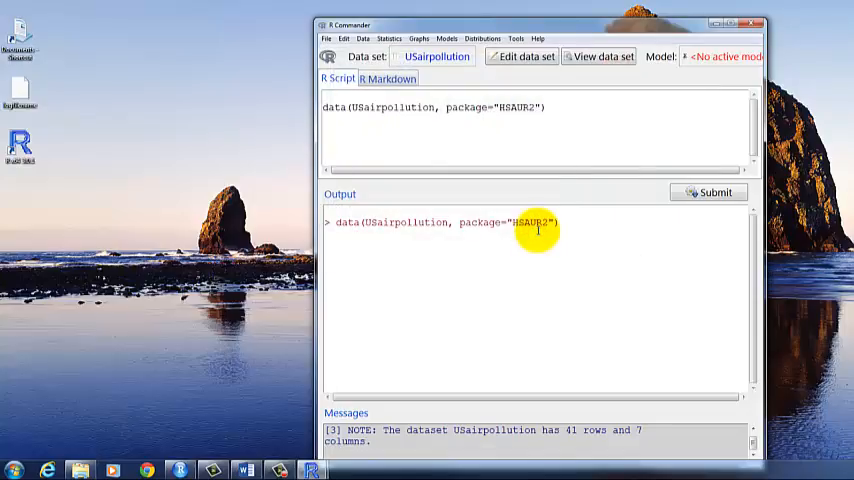
{"action": "mouse_move", "coordinate": [388, 39]}
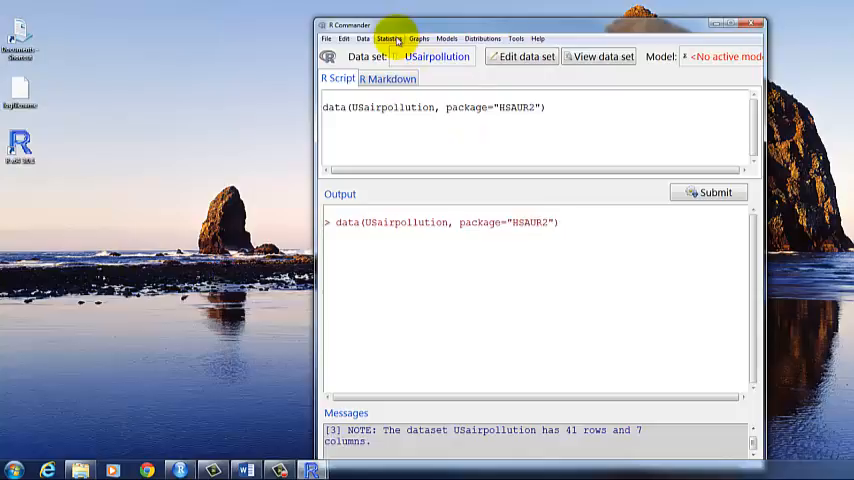
Fit linear regression RegModel.1 with SO2 as response and manu as explanatory variable
{"action": "left_click", "coordinate": [390, 38]}
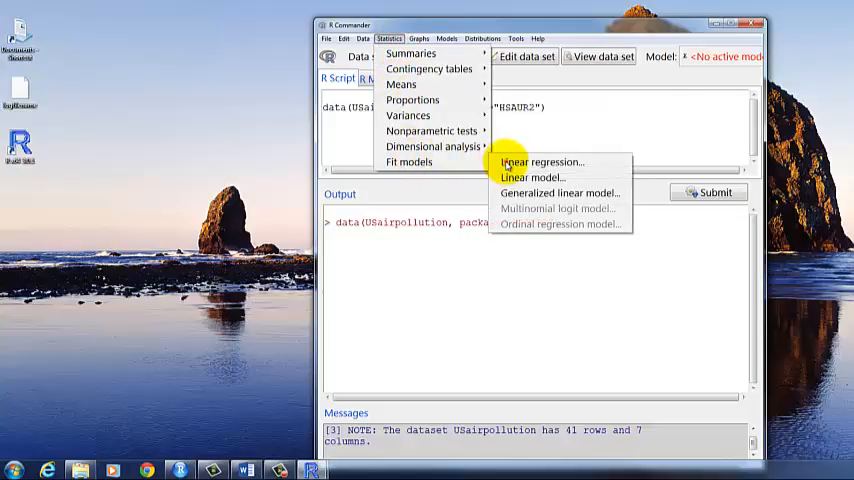
{"action": "left_click", "coordinate": [540, 162]}
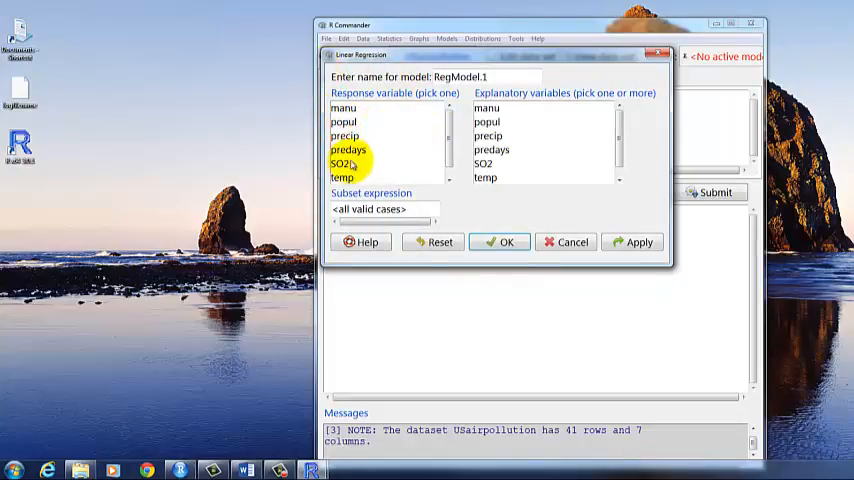
{"action": "left_click", "coordinate": [343, 163]}
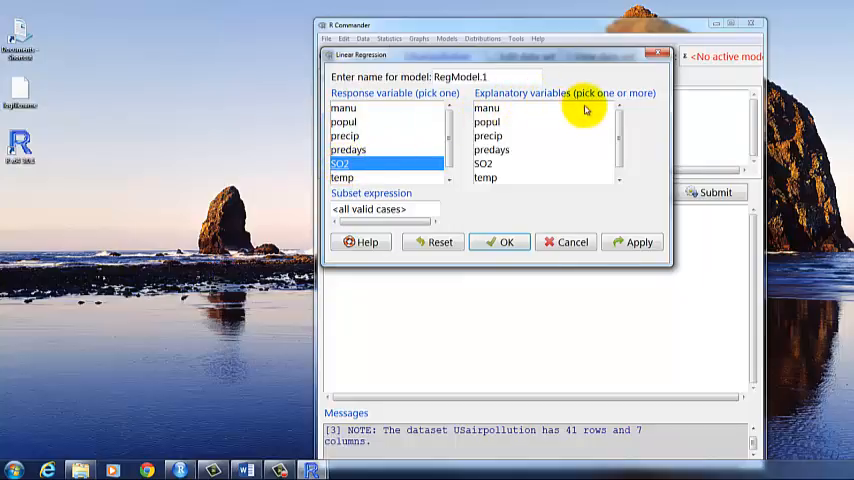
{"action": "mouse_move", "coordinate": [653, 105]}
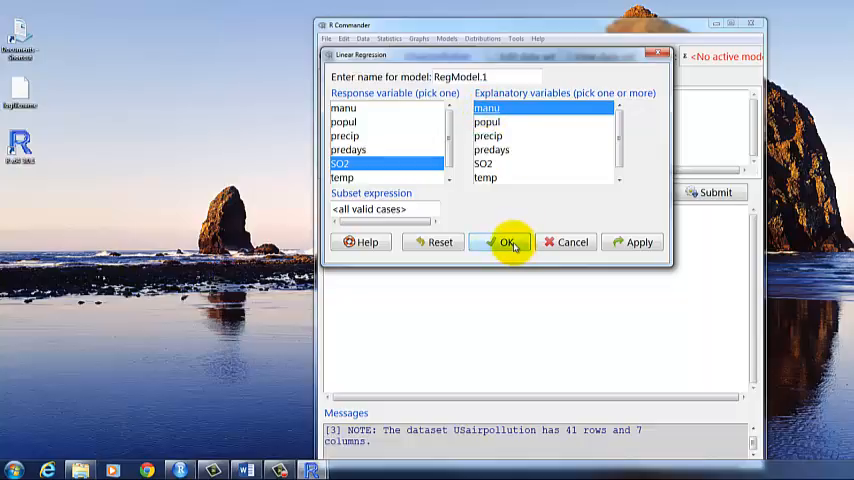
{"action": "left_click", "coordinate": [508, 242]}
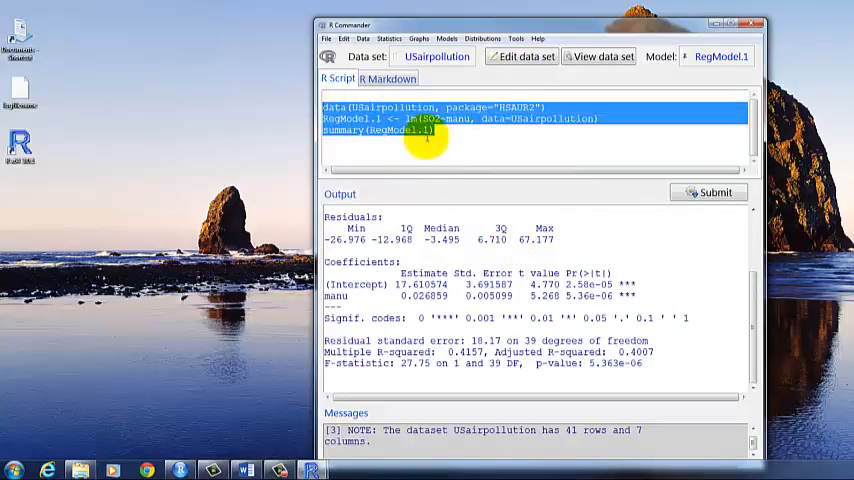
{"action": "left_click", "coordinate": [440, 131]}
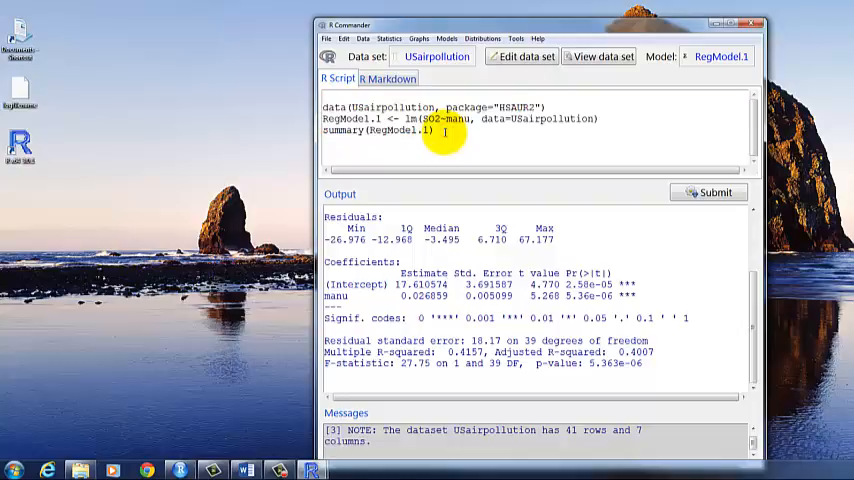
{"action": "mouse_move", "coordinate": [663, 330]}
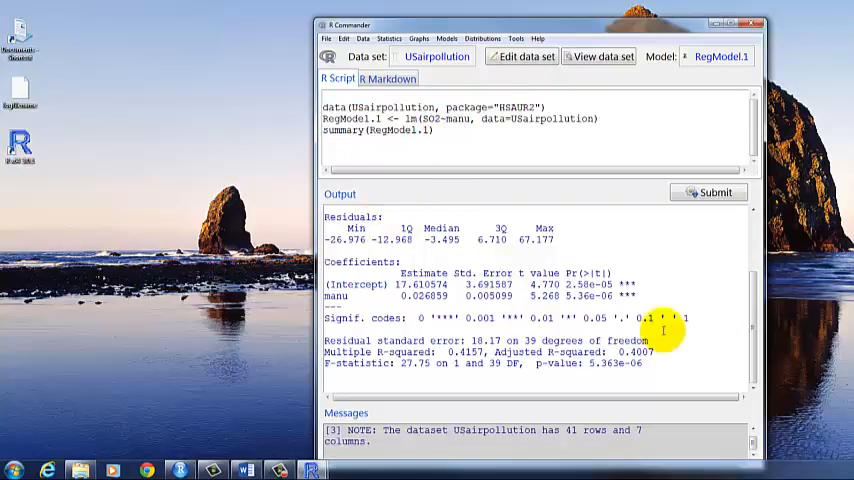
{"action": "scroll", "scroll_direction": "up", "scroll_amount": 3}
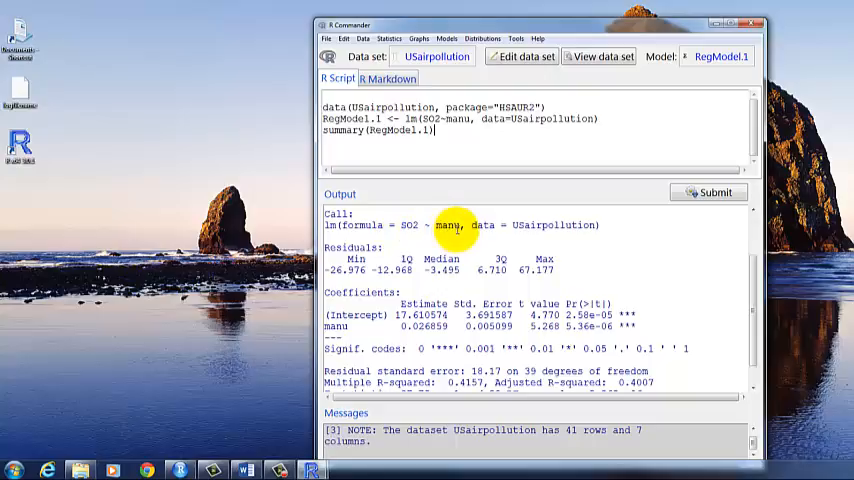
{"action": "mouse_move", "coordinate": [613, 230]}
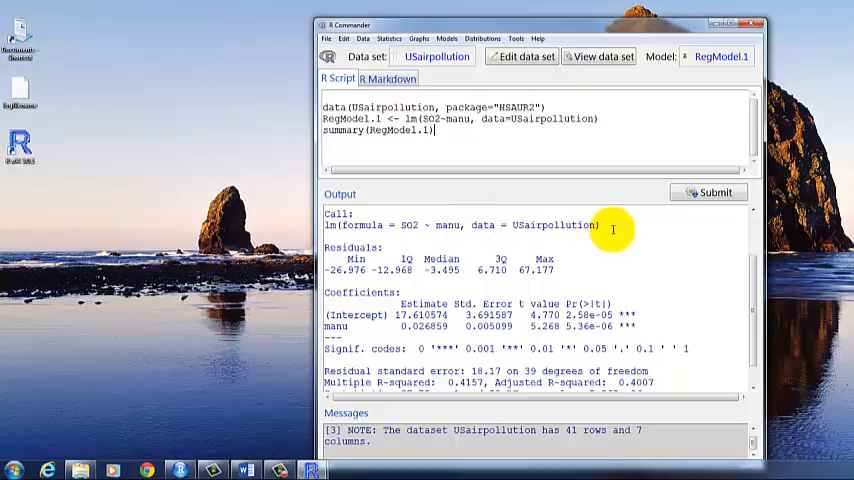
{"action": "mouse_move", "coordinate": [481, 247]}
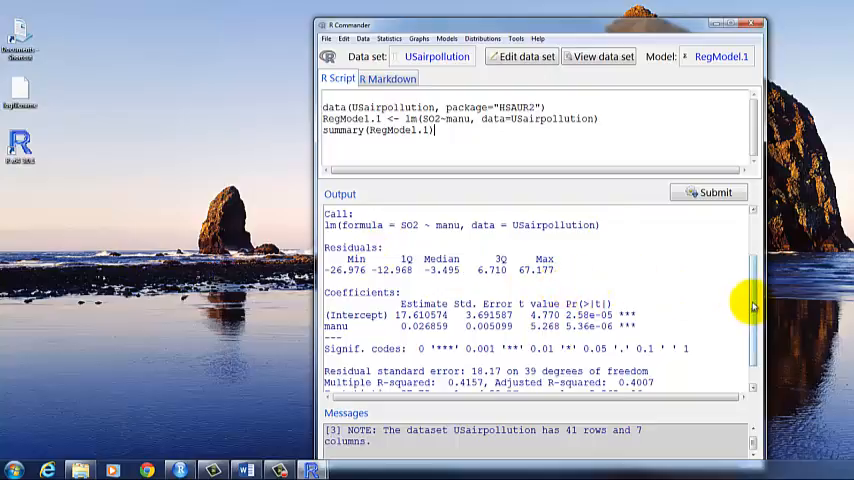
{"action": "scroll", "scroll_direction": "down", "scroll_amount": 3}
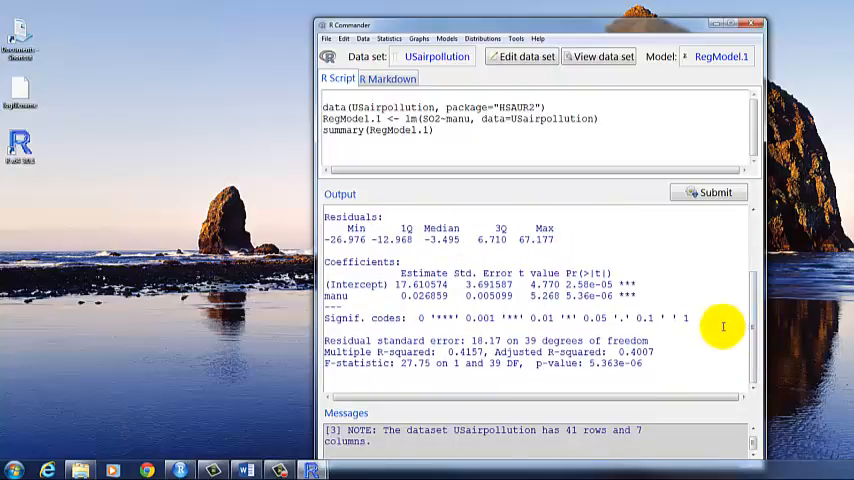
{"action": "mouse_move", "coordinate": [328, 285]}
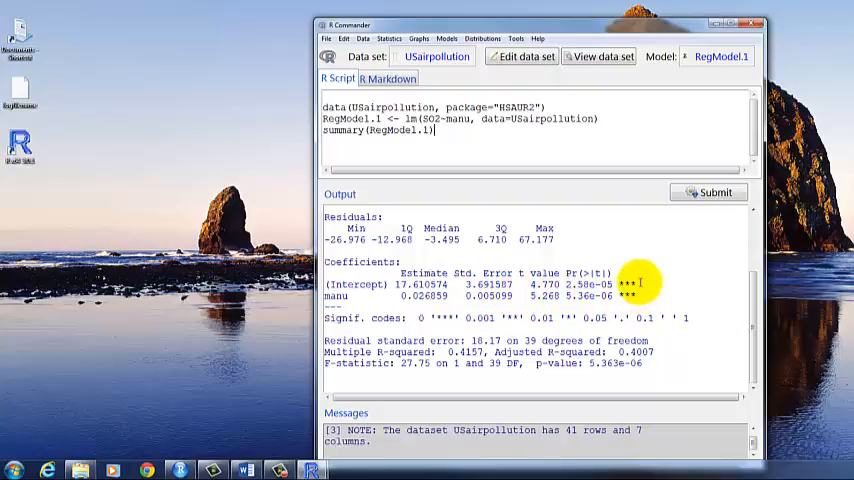
{"action": "mouse_move", "coordinate": [480, 277]}
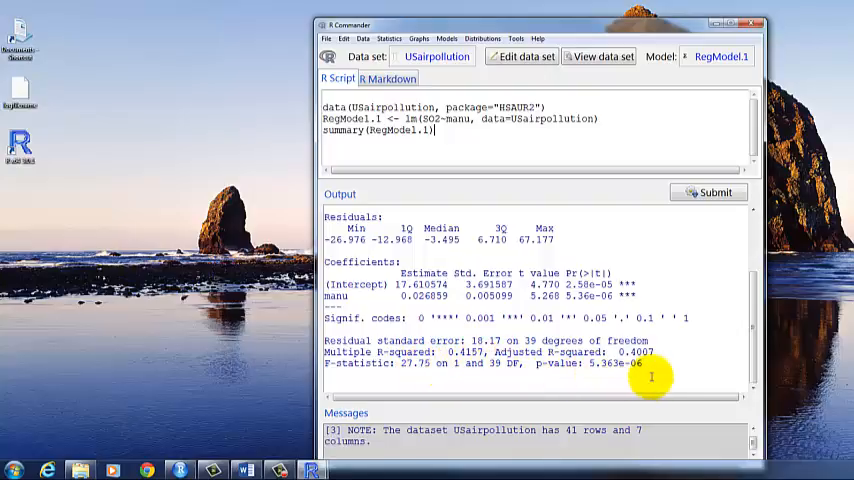
{"action": "double_click", "coordinate": [620, 363]}
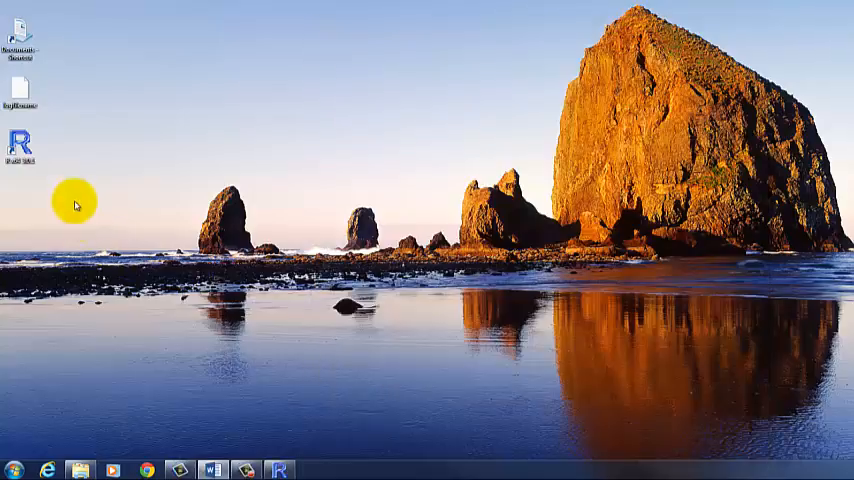
{"action": "mouse_move", "coordinate": [45, 158]}
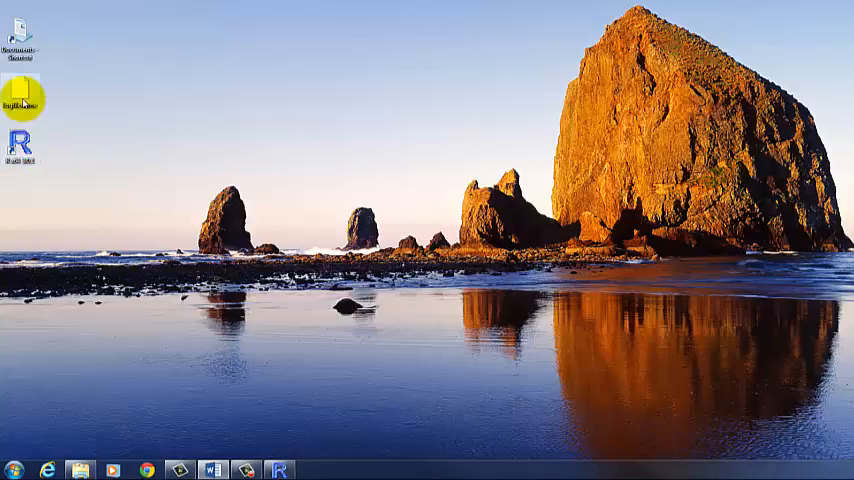
Launch RStudio and bring up the File > Open File dialog
{"action": "left_click", "coordinate": [12, 470]}
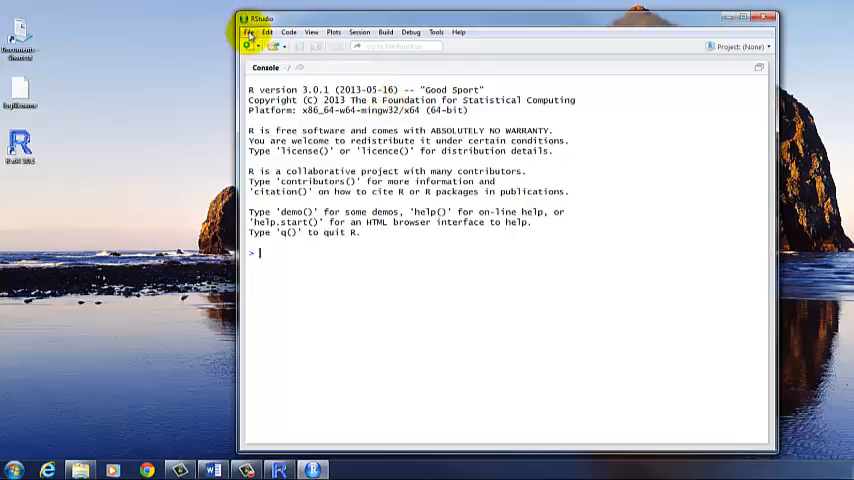
{"action": "left_click", "coordinate": [248, 31]}
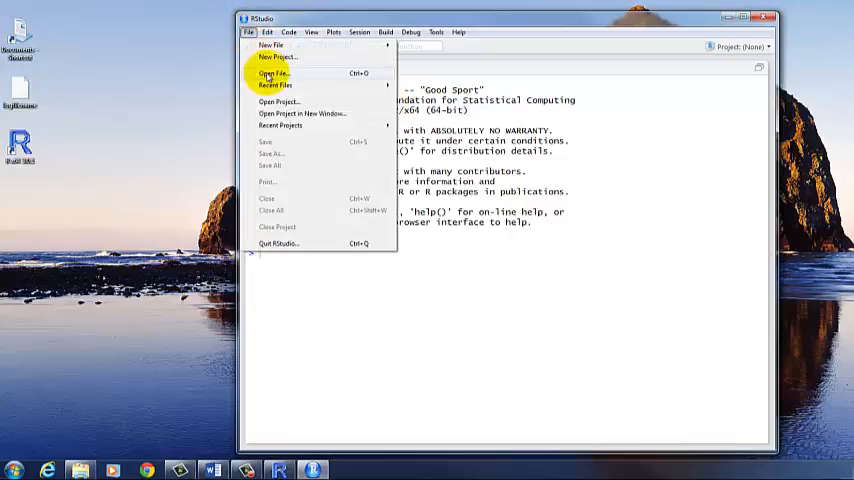
{"action": "left_click", "coordinate": [273, 73]}
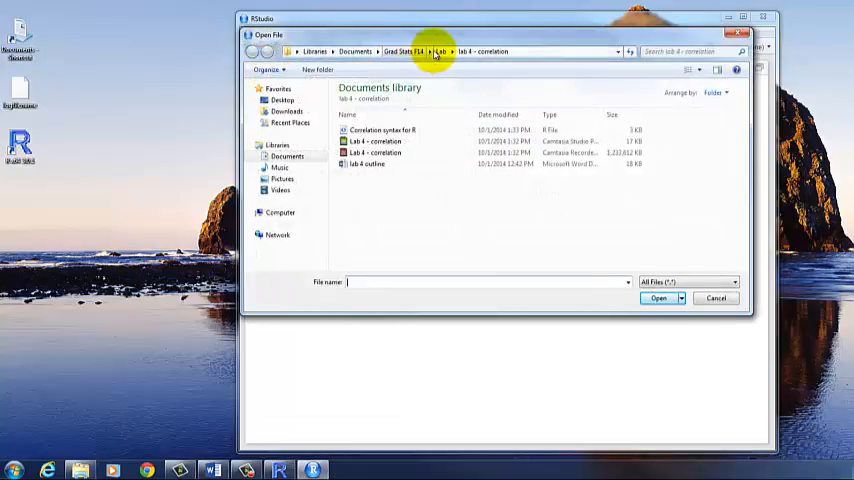
Open the Regression script from the lab 5 - regression folder
{"action": "left_click", "coordinate": [440, 51]}
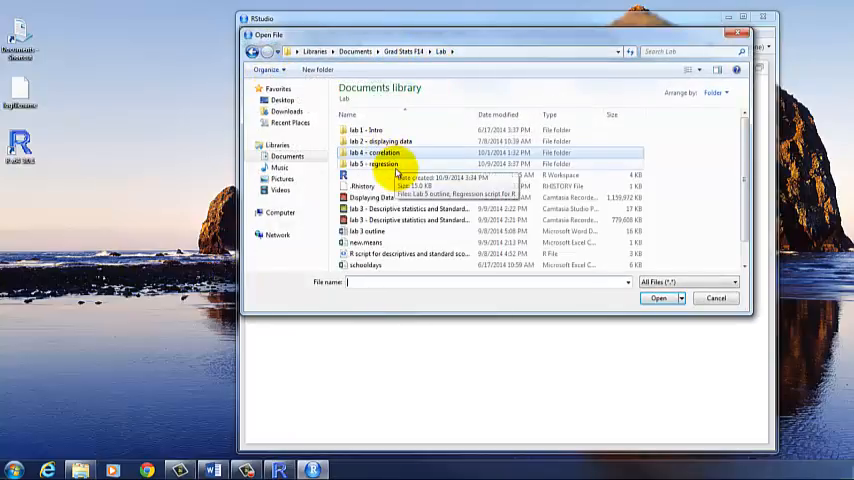
{"action": "double_click", "coordinate": [375, 163]}
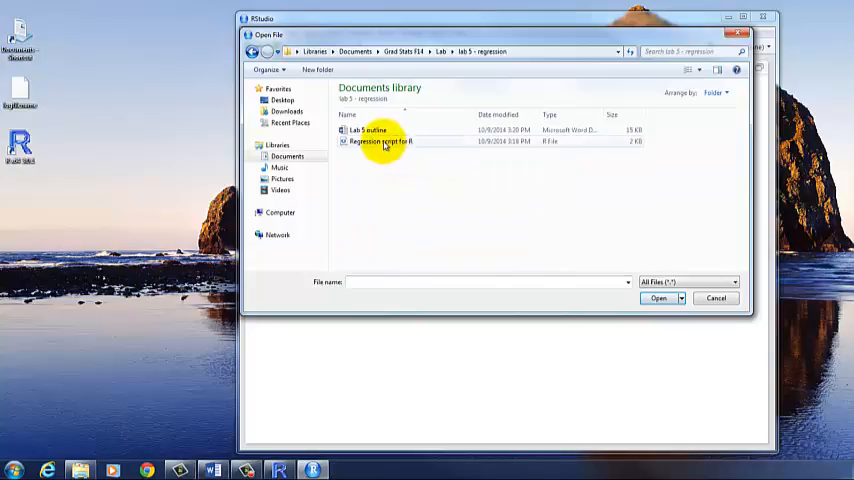
{"action": "double_click", "coordinate": [381, 141]}
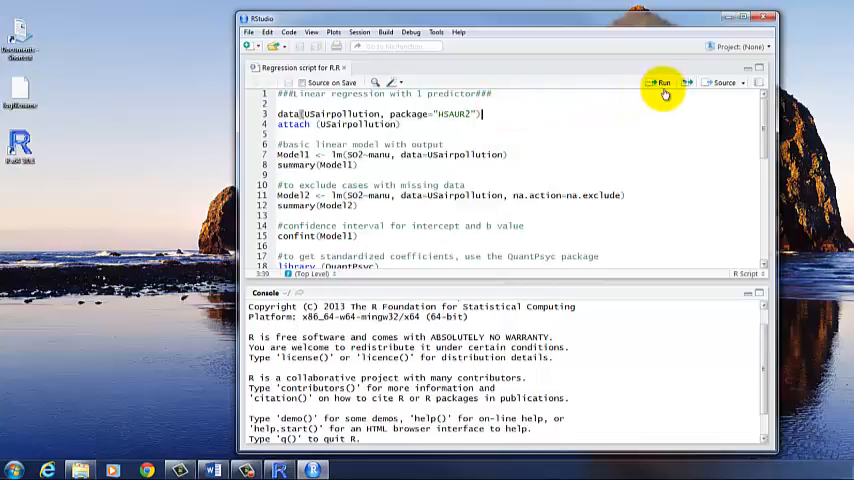
Run the data, attach, Model1 and summary(Model1) lines so the summary prints in the console
{"action": "left_click", "coordinate": [660, 83]}
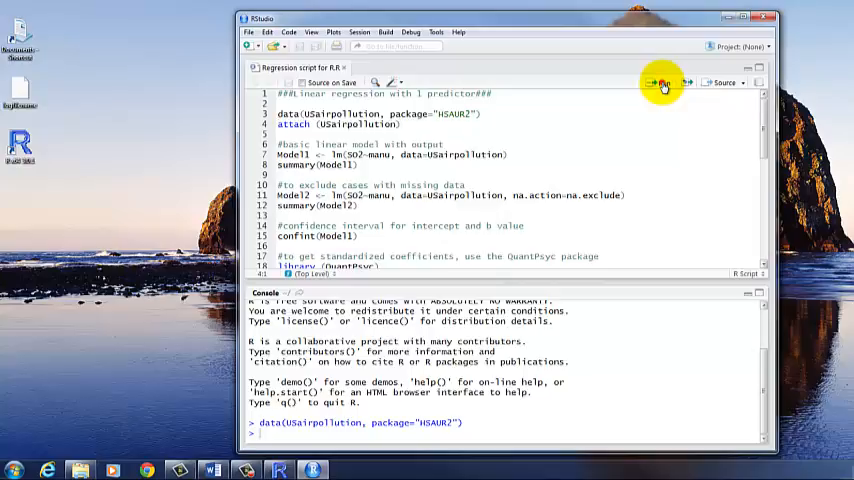
{"action": "left_click", "coordinate": [657, 83]}
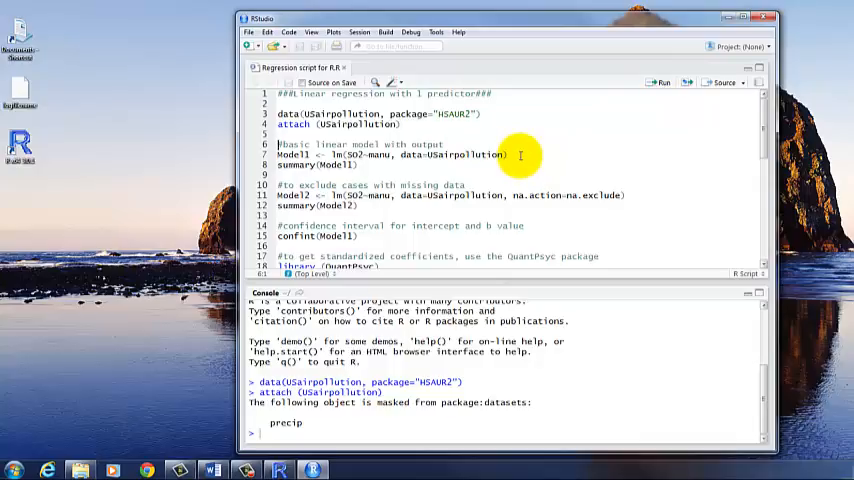
{"action": "left_click", "coordinate": [510, 154]}
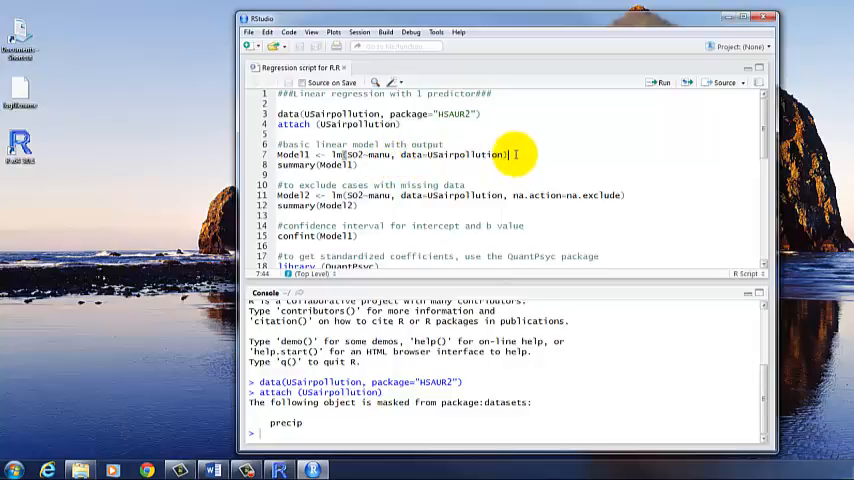
{"action": "left_click", "coordinate": [662, 83]}
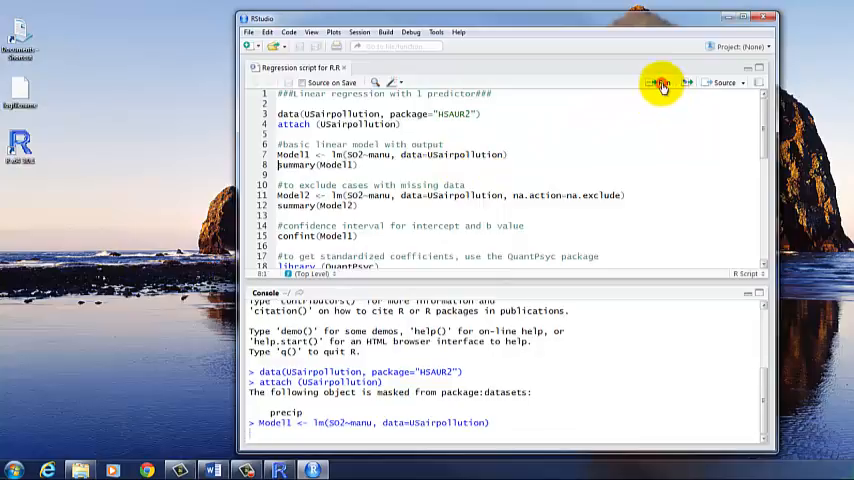
{"action": "left_click", "coordinate": [661, 82]}
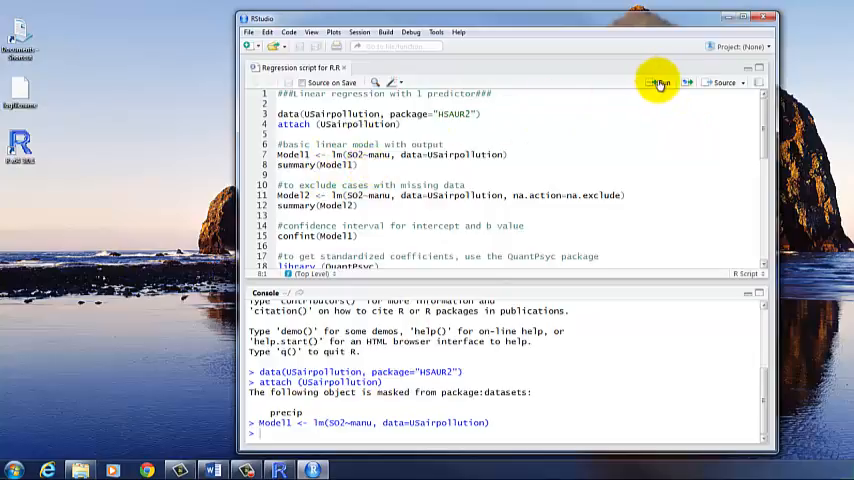
{"action": "left_click", "coordinate": [659, 82]}
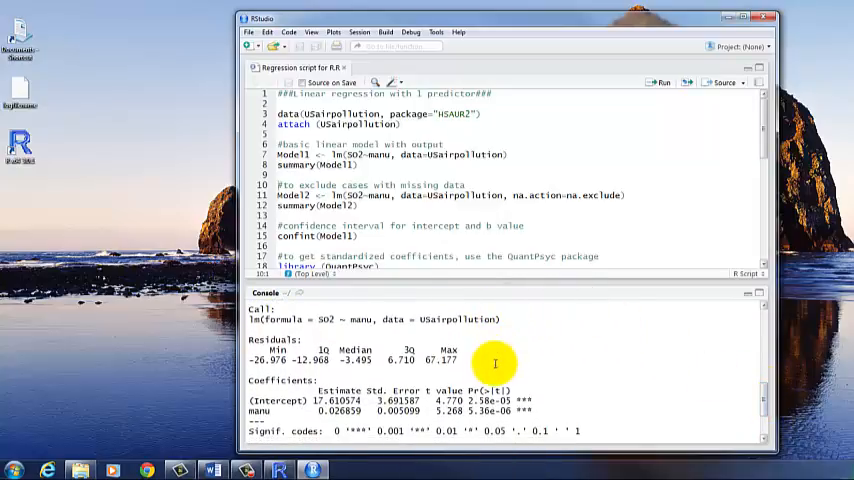
{"action": "scroll", "scroll_direction": "down", "scroll_amount": 3}
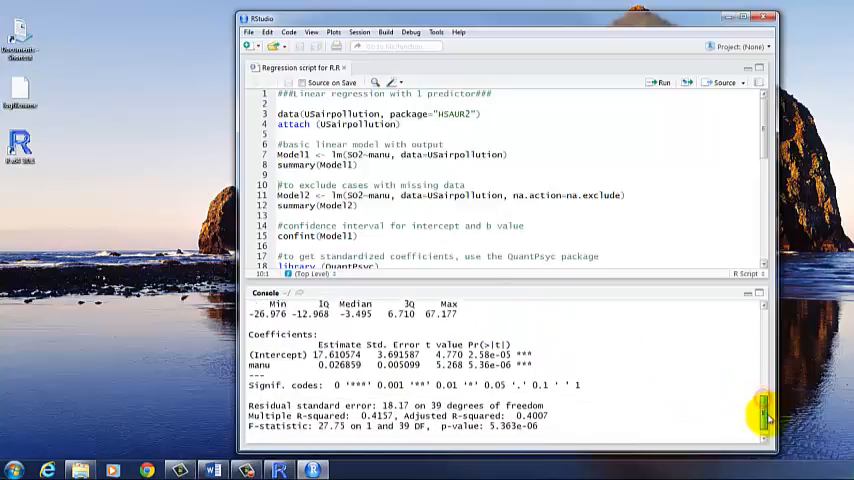
{"action": "scroll", "scroll_direction": "down", "scroll_amount": 3}
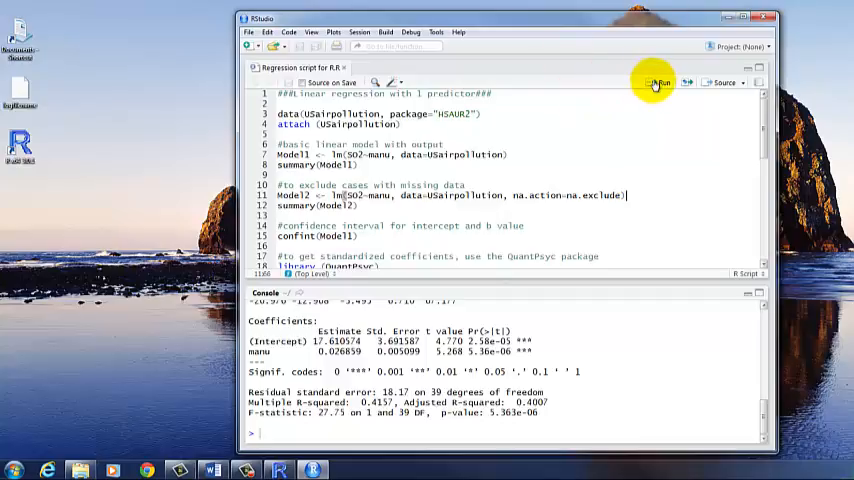
Run lines 11 and 12 to fit Model2 without missing cases and print summary(Model2)
{"action": "left_click", "coordinate": [658, 82]}
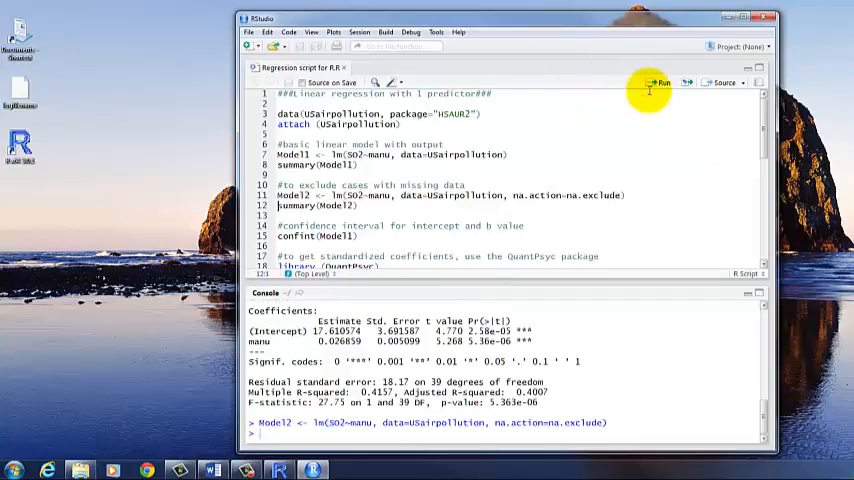
{"action": "left_click", "coordinate": [659, 82]}
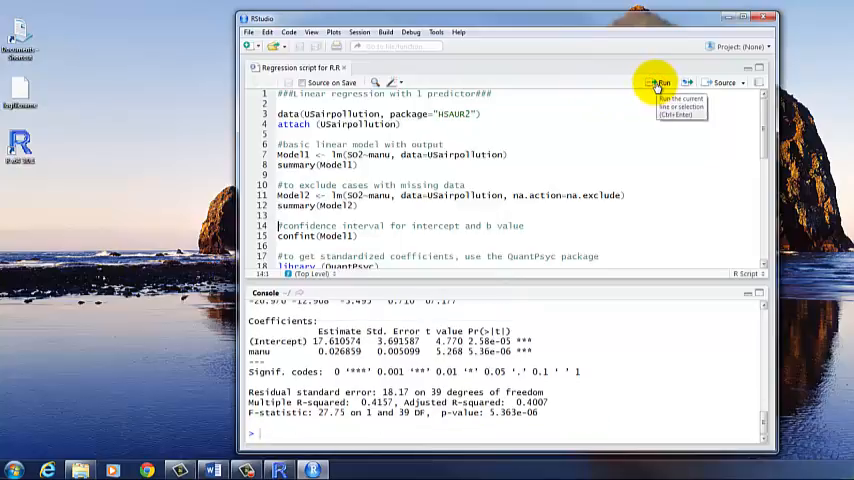
{"action": "mouse_move", "coordinate": [741, 134]}
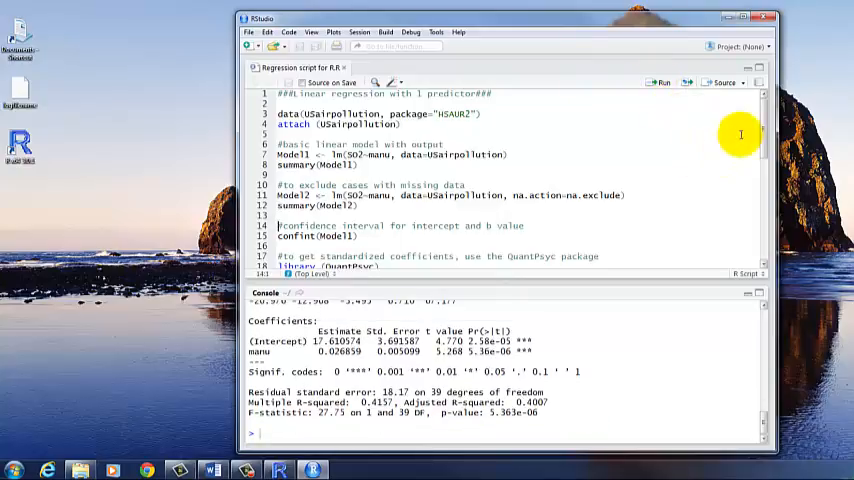
{"action": "scroll", "scroll_direction": "down", "scroll_amount": 3}
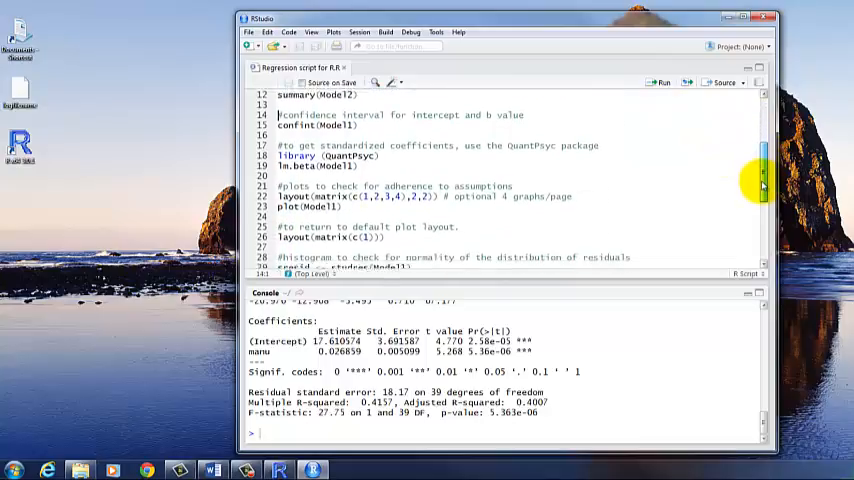
{"action": "scroll", "scroll_direction": "down", "scroll_amount": 3}
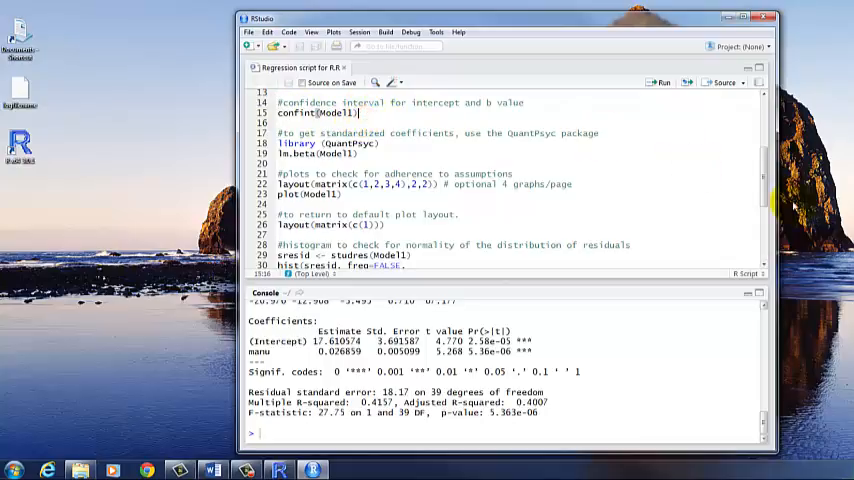
{"action": "scroll", "scroll_direction": "up", "scroll_amount": 3}
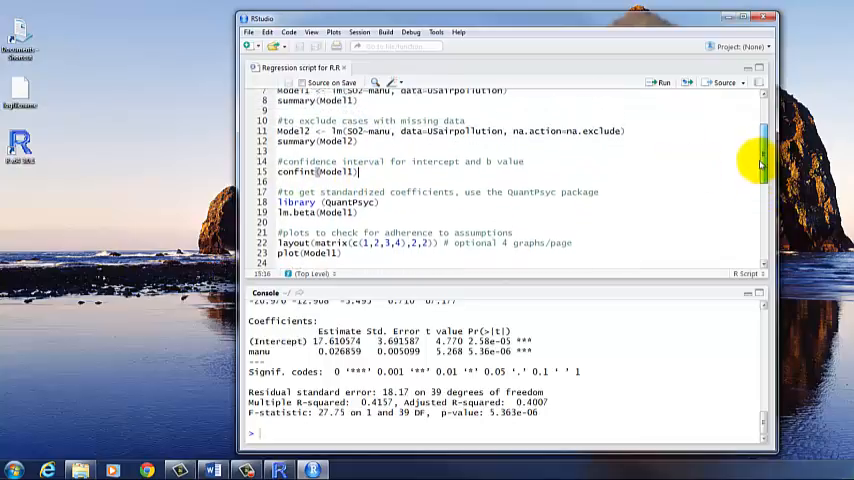
{"action": "scroll", "scroll_direction": "up", "scroll_amount": 3}
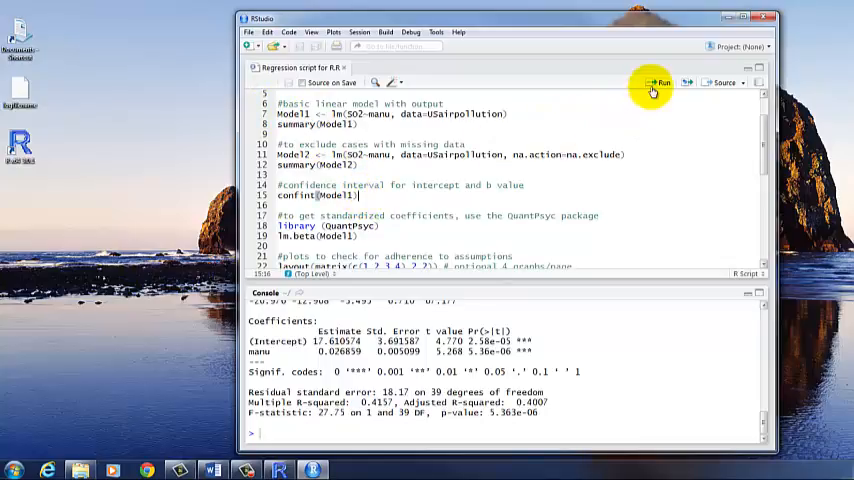
Run confint(Model1): intercept 10.14 to 25.08, manu 0.0165 to 0.0372
{"action": "left_click", "coordinate": [659, 82]}
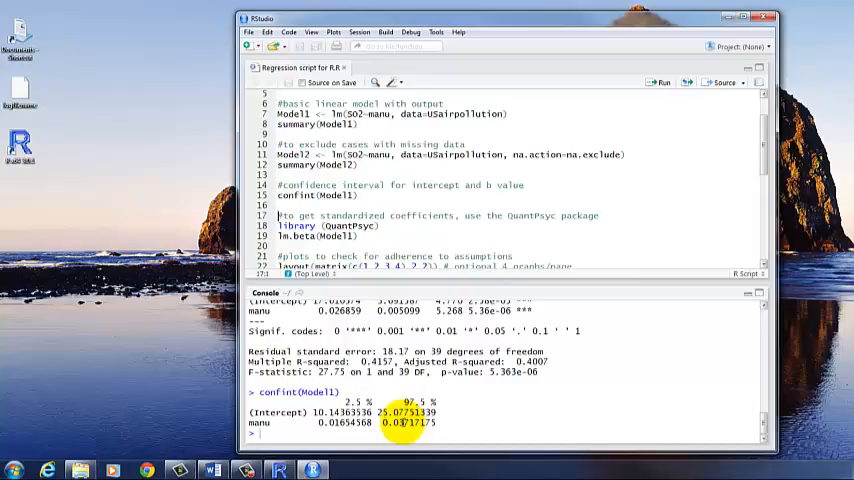
{"action": "mouse_move", "coordinate": [394, 226]}
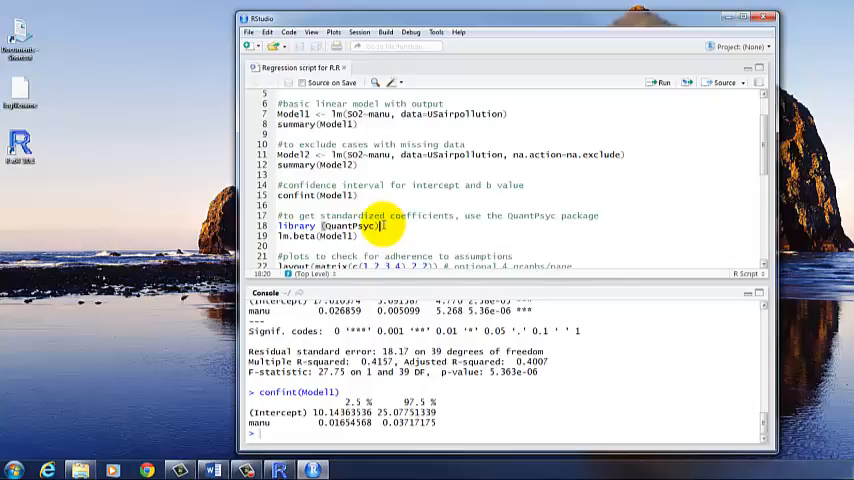
{"action": "mouse_move", "coordinate": [405, 195]}
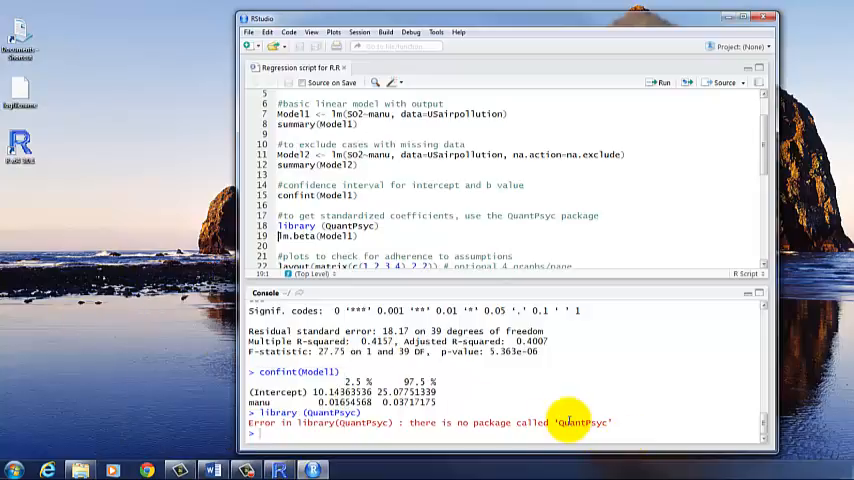
{"action": "mouse_move", "coordinate": [618, 421]}
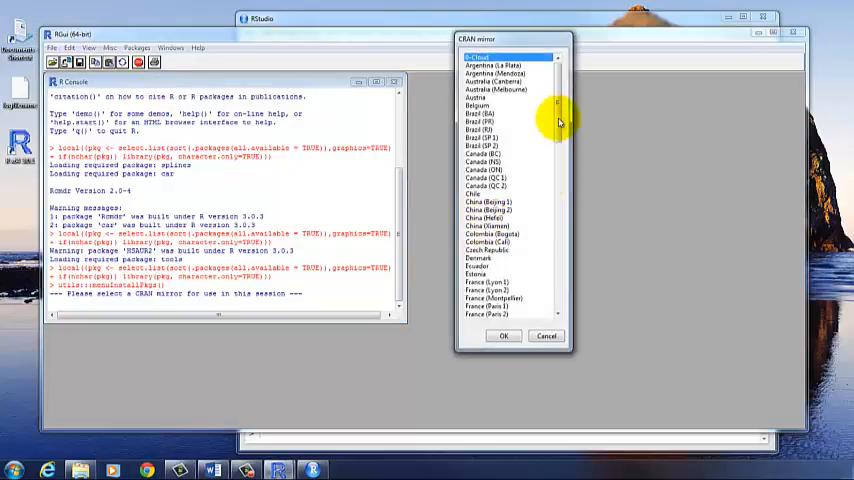
Select a USA CRAN mirror from the list and confirm it
{"action": "scroll", "scroll_direction": "down", "scroll_amount": 3}
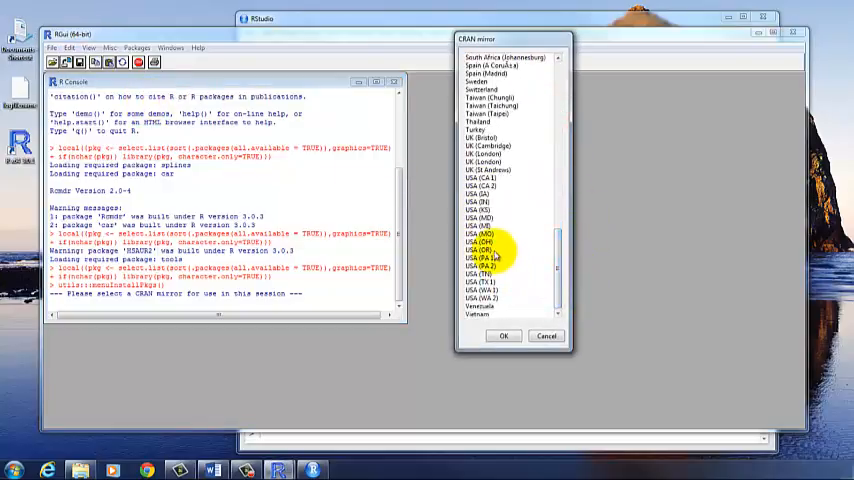
{"action": "left_click", "coordinate": [504, 335]}
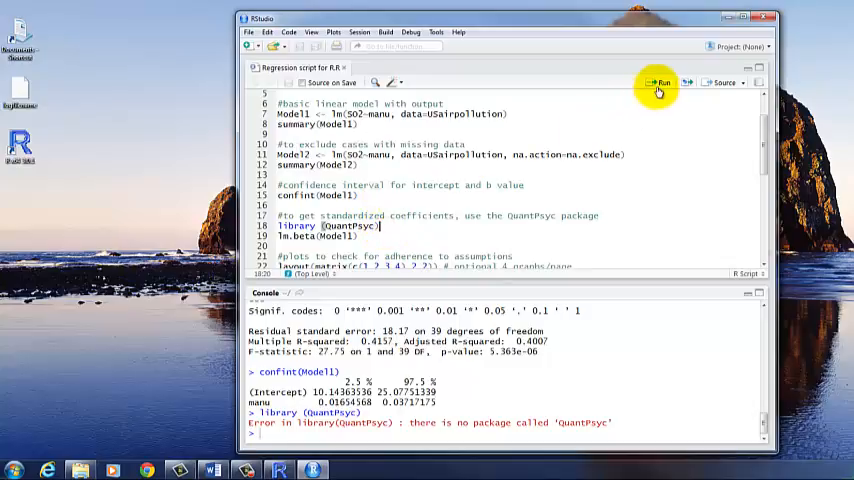
Run library(QuantPsyc) and lm.beta(Model1) to get standardized manu coefficient 0.6447687
{"action": "left_click", "coordinate": [658, 83]}
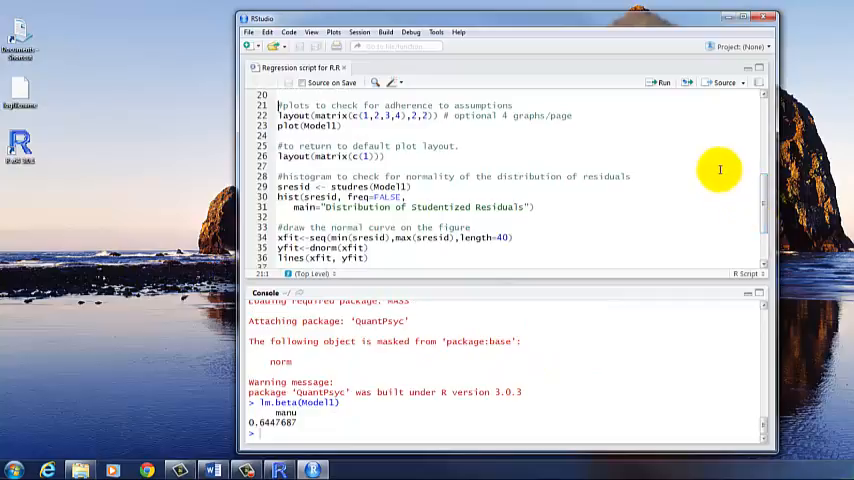
{"action": "mouse_move", "coordinate": [716, 163]}
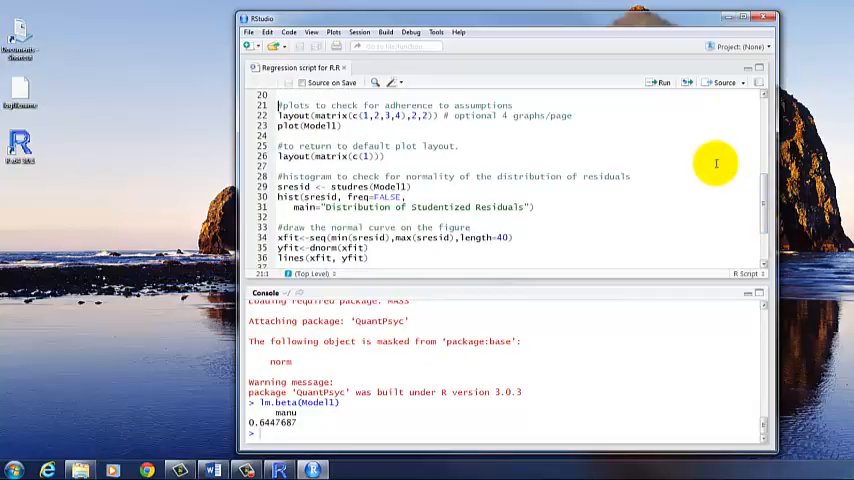
{"action": "mouse_move", "coordinate": [506, 62]}
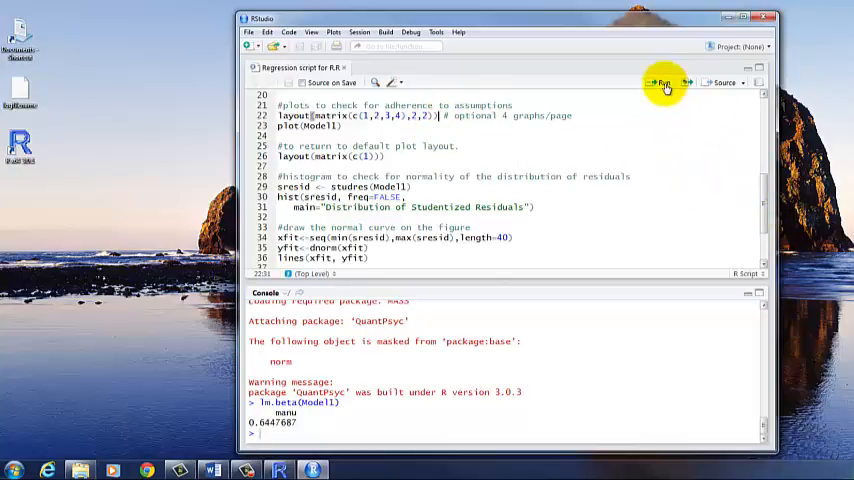
Run layout(matrix(c(1,2,3,4),2,2)) to show four Model1 diagnostic plots per page
{"action": "left_click", "coordinate": [662, 83]}
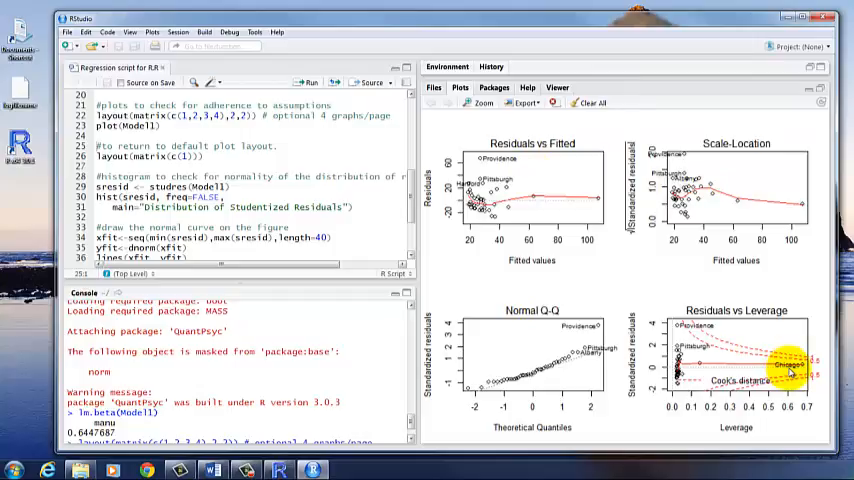
{"action": "mouse_move", "coordinate": [520, 271]}
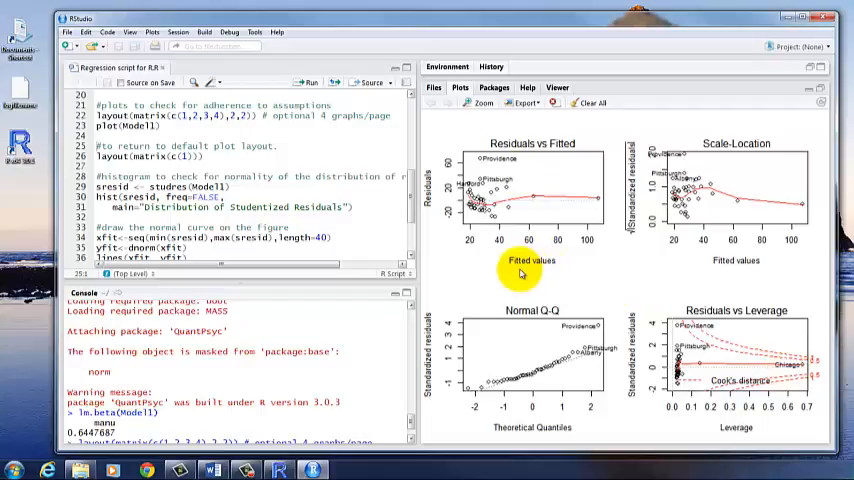
{"action": "mouse_move", "coordinate": [423, 183]}
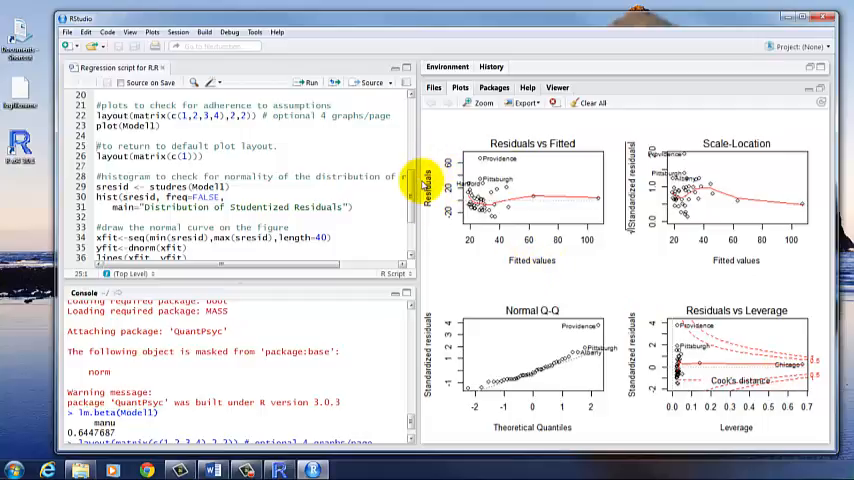
{"action": "mouse_move", "coordinate": [532, 283]}
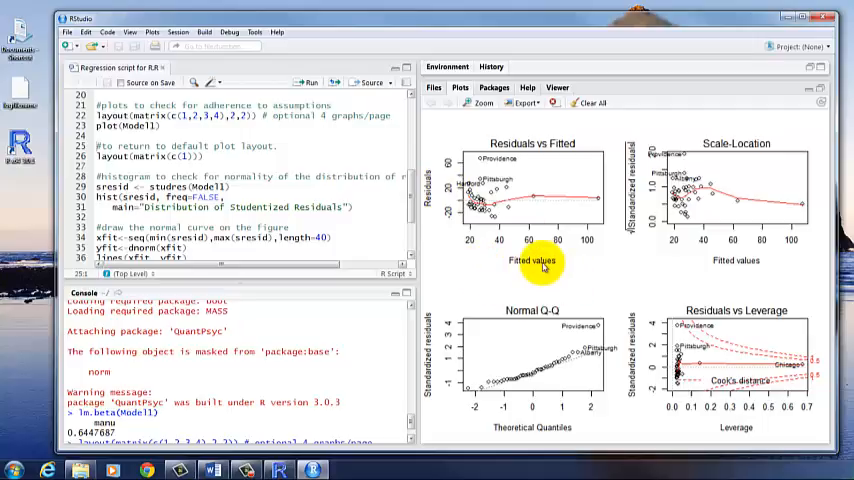
{"action": "mouse_move", "coordinate": [470, 185]}
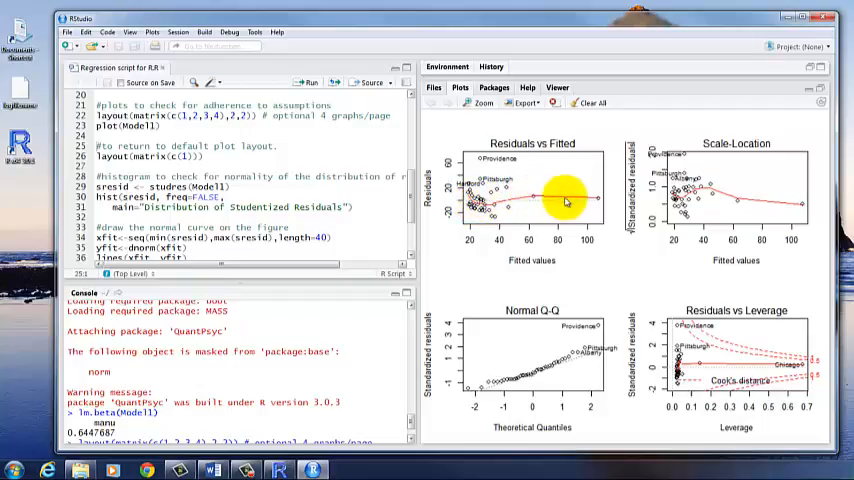
{"action": "mouse_move", "coordinate": [498, 155]}
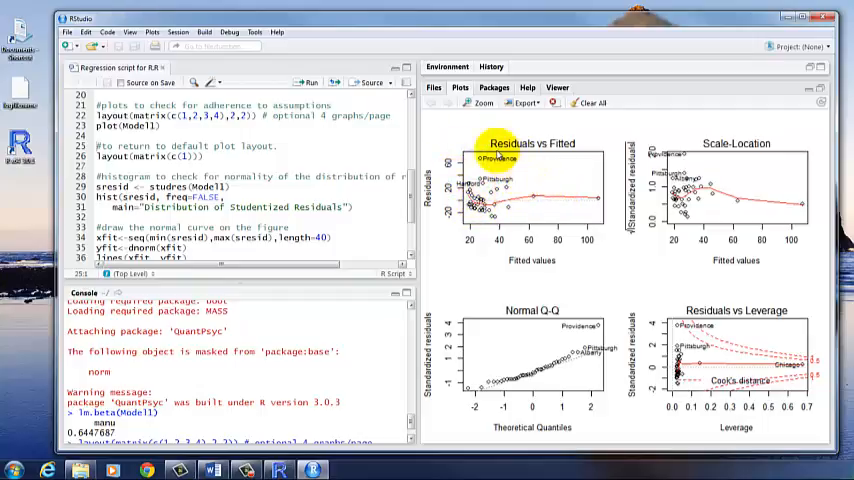
{"action": "mouse_move", "coordinate": [520, 217]}
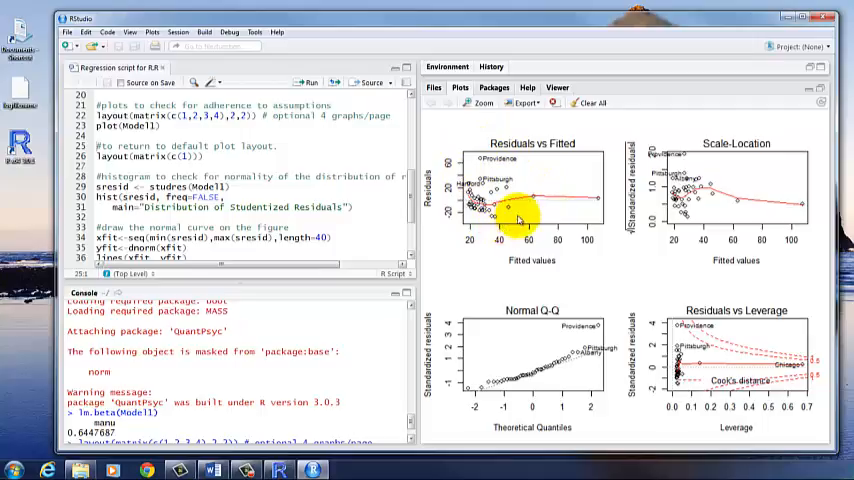
{"action": "mouse_move", "coordinate": [550, 207]}
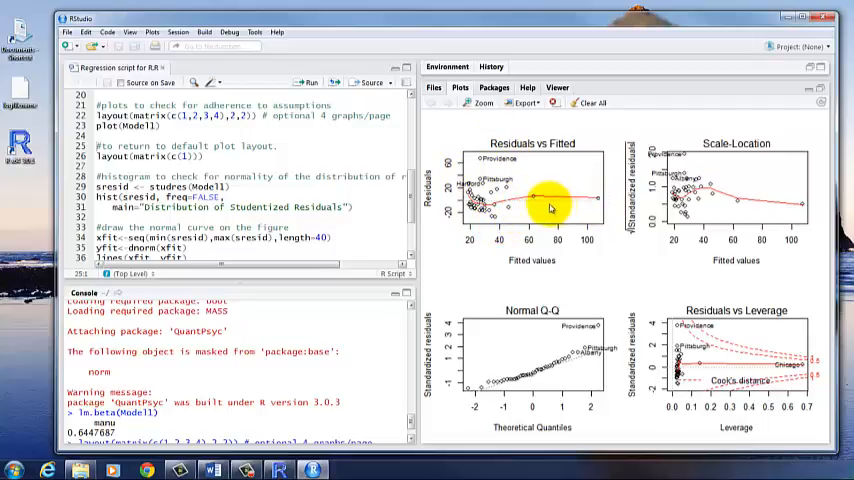
{"action": "mouse_move", "coordinate": [595, 208]}
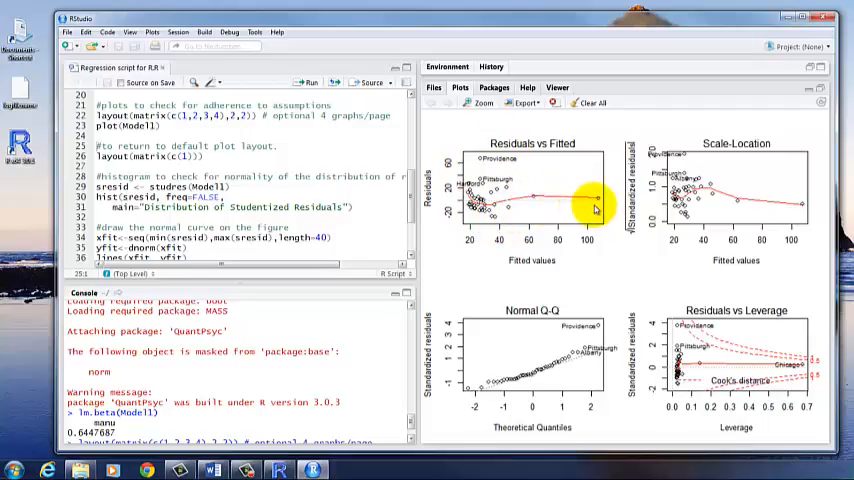
{"action": "mouse_move", "coordinate": [638, 230]}
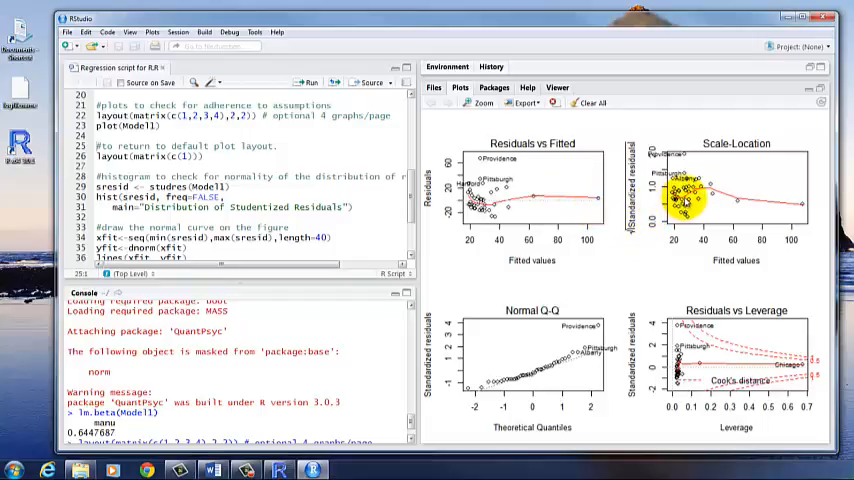
{"action": "mouse_move", "coordinate": [672, 265]}
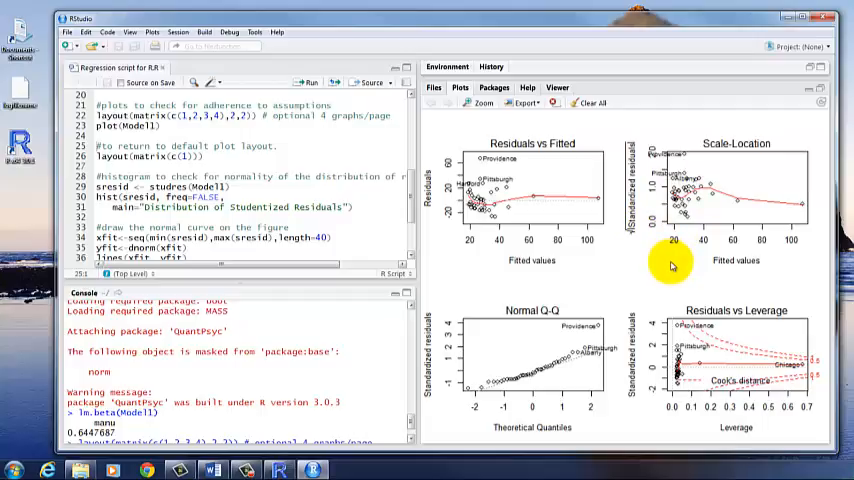
{"action": "mouse_move", "coordinate": [680, 253]}
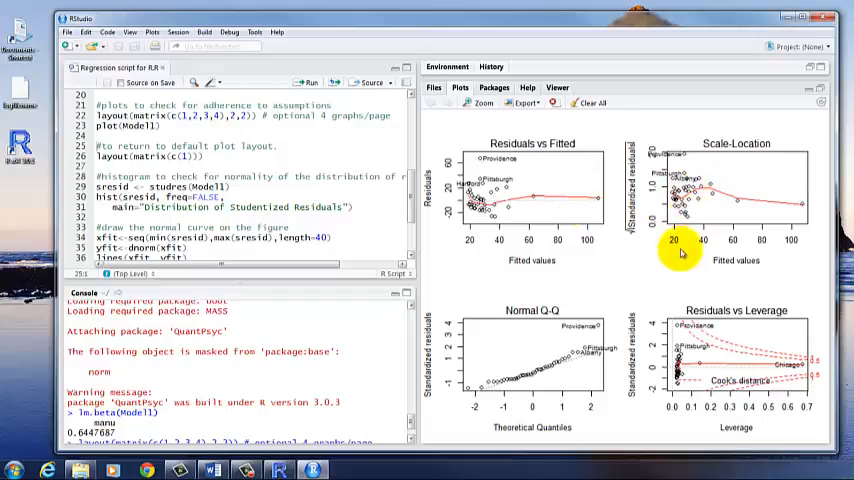
{"action": "mouse_move", "coordinate": [680, 260]}
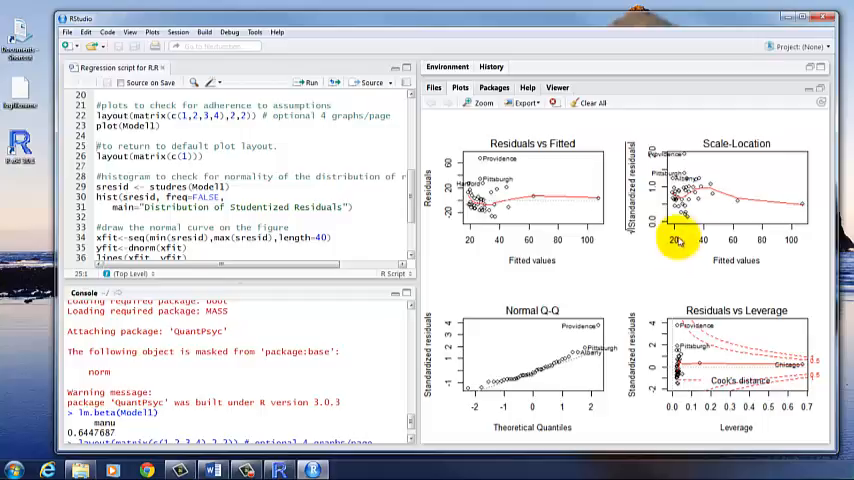
{"action": "mouse_move", "coordinate": [798, 207]}
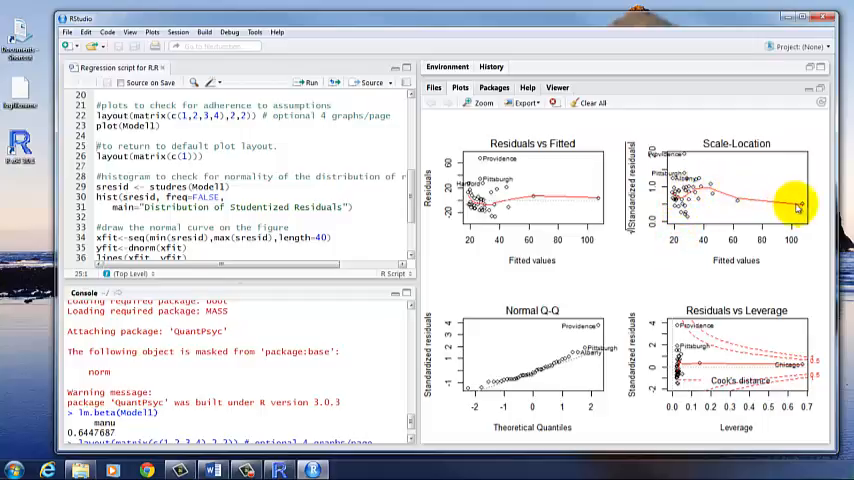
{"action": "mouse_move", "coordinate": [680, 215]}
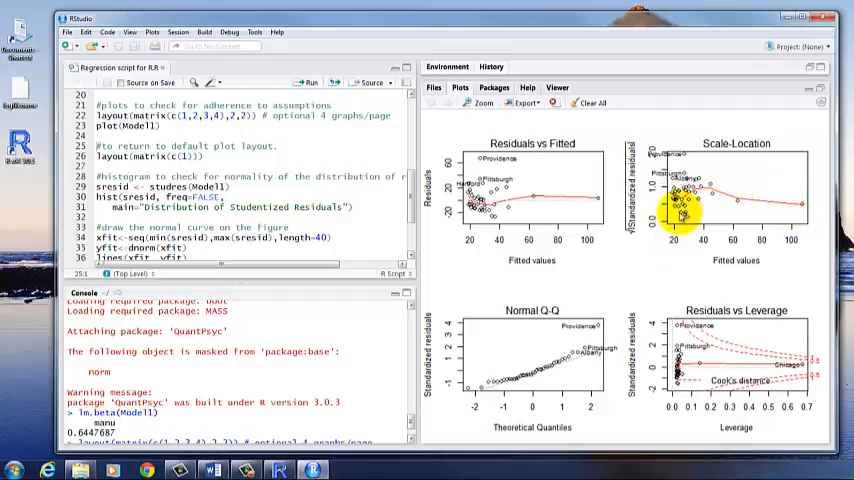
{"action": "mouse_move", "coordinate": [685, 148]}
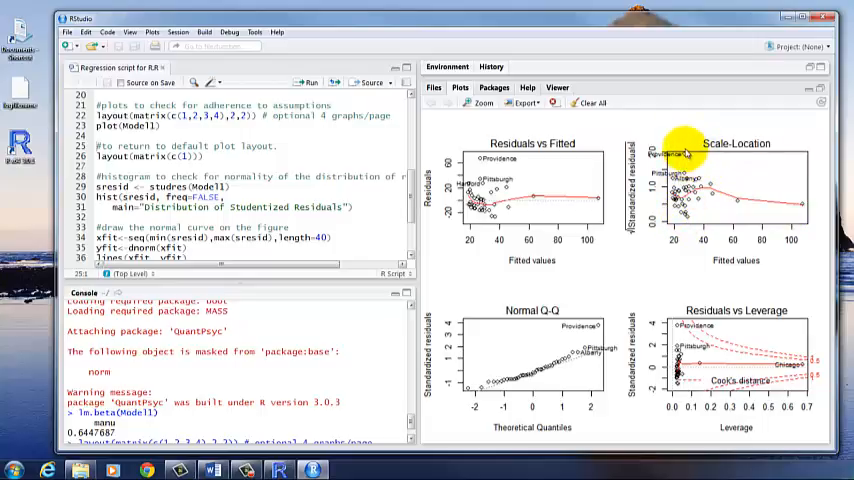
{"action": "mouse_move", "coordinate": [690, 222]}
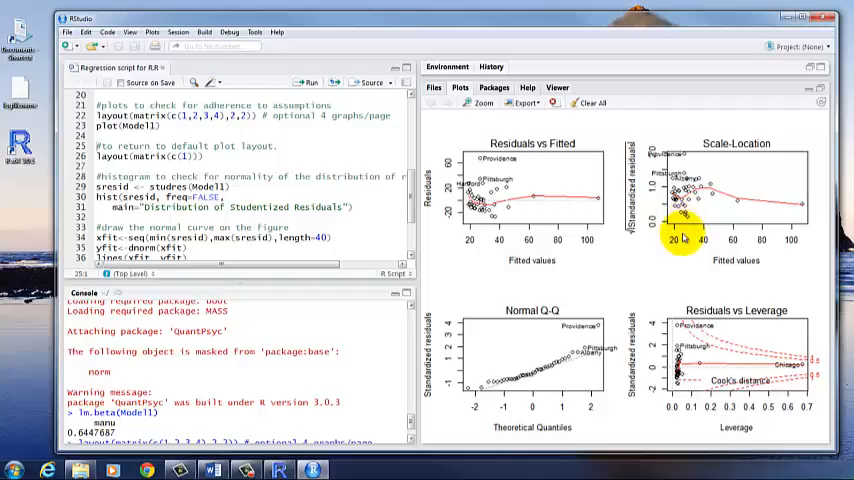
{"action": "mouse_move", "coordinate": [612, 411]}
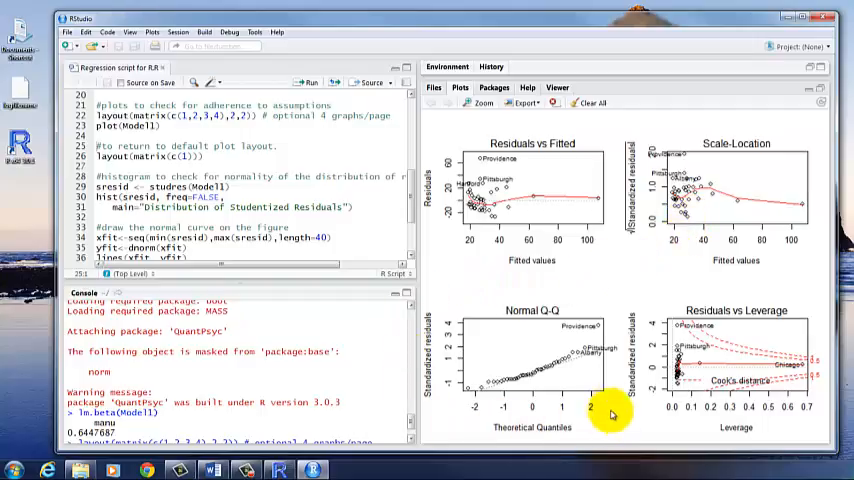
{"action": "mouse_move", "coordinate": [435, 355]}
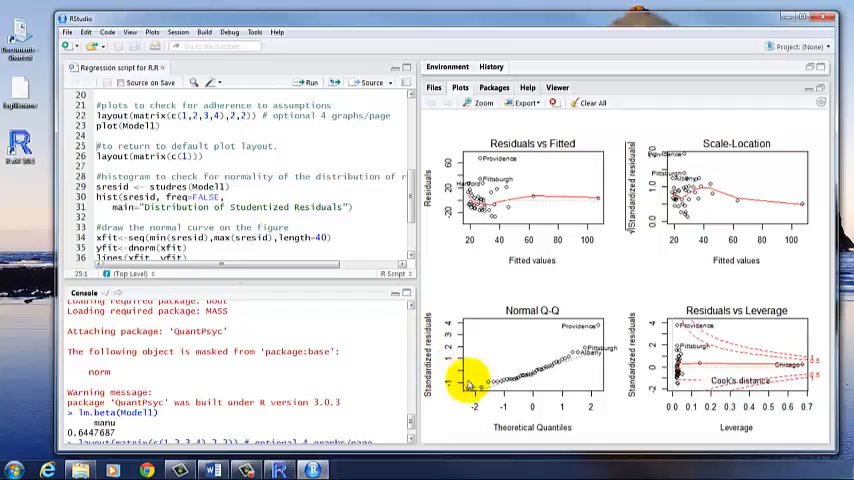
{"action": "mouse_move", "coordinate": [565, 355]}
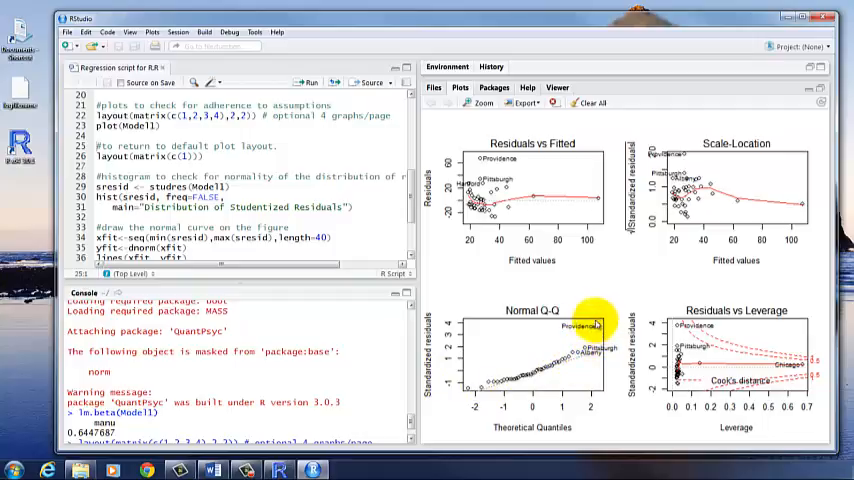
{"action": "mouse_move", "coordinate": [478, 398]}
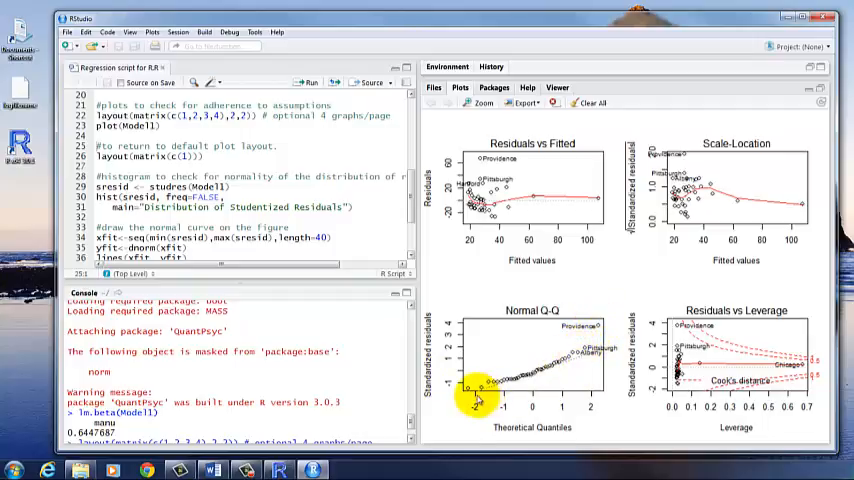
{"action": "mouse_move", "coordinate": [598, 337]}
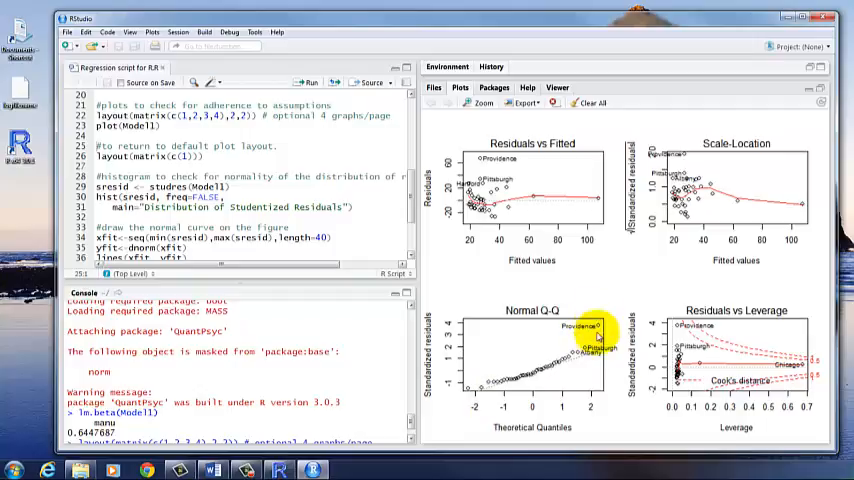
{"action": "mouse_move", "coordinate": [588, 362]}
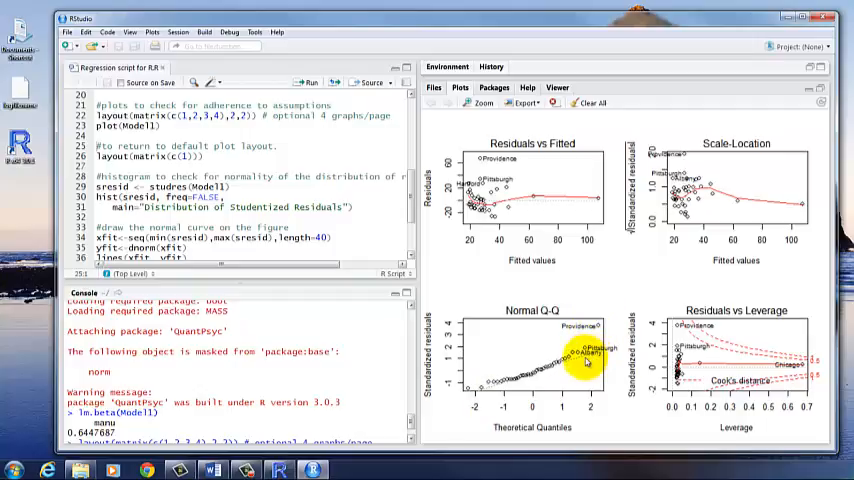
{"action": "mouse_move", "coordinate": [807, 315]}
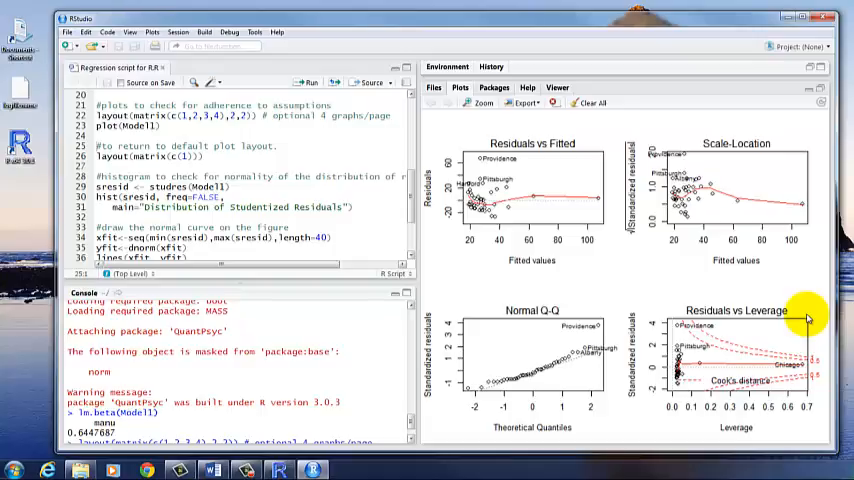
{"action": "mouse_move", "coordinate": [705, 380]}
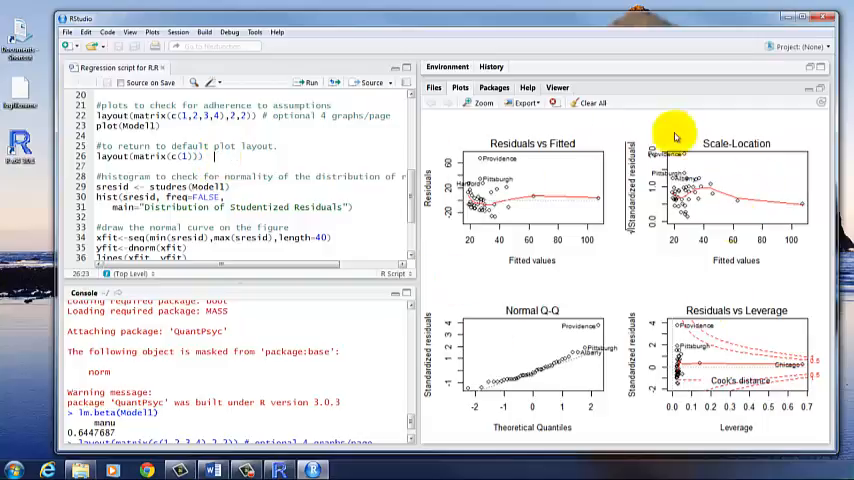
{"action": "mouse_move", "coordinate": [215, 155]}
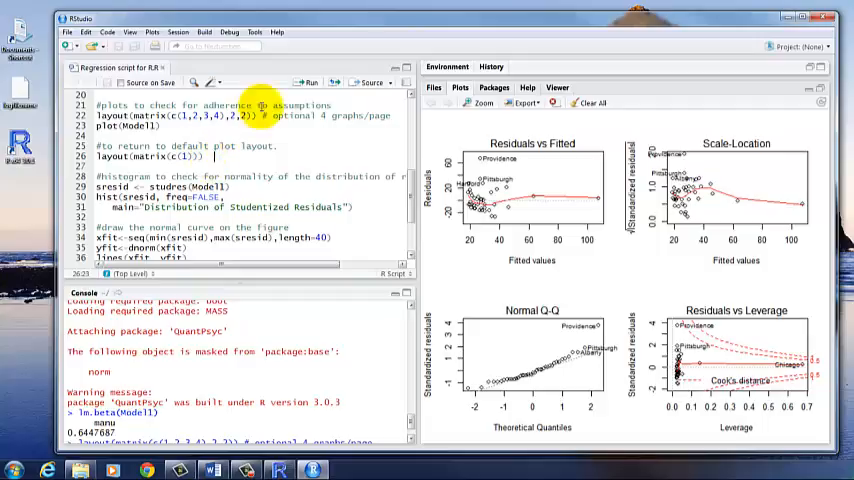
Run layout(matrix(c(1))) and sresid <- studres(Model1) to get Model1's studentized residuals
{"action": "left_click", "coordinate": [308, 82]}
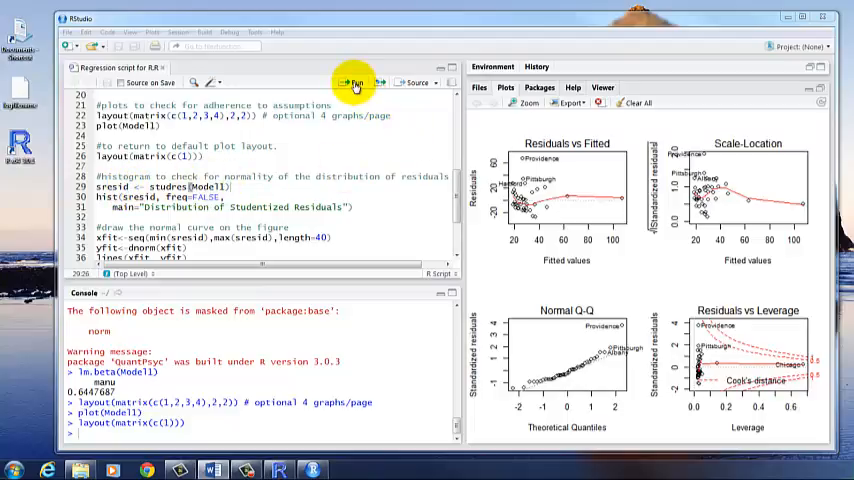
{"action": "left_click", "coordinate": [355, 83]}
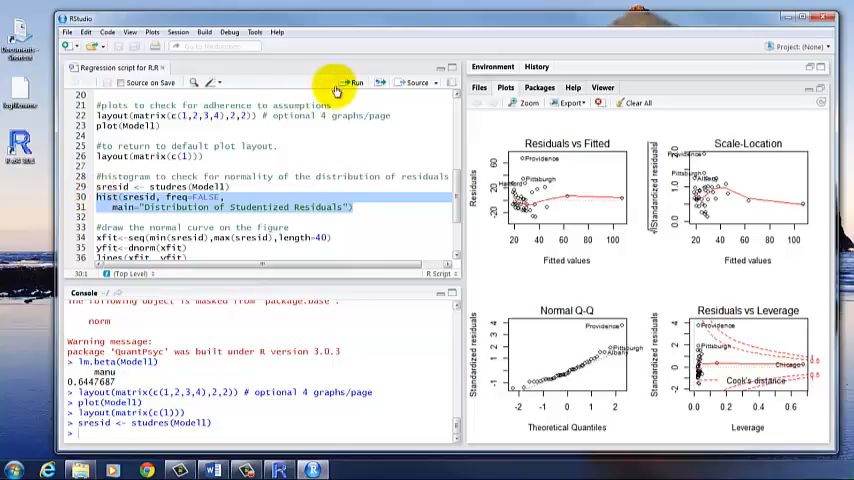
Run hist(sresid, freq=FALSE, main='Distribution of Studentized Residuals') to plot the density histogram
{"action": "left_click", "coordinate": [355, 82]}
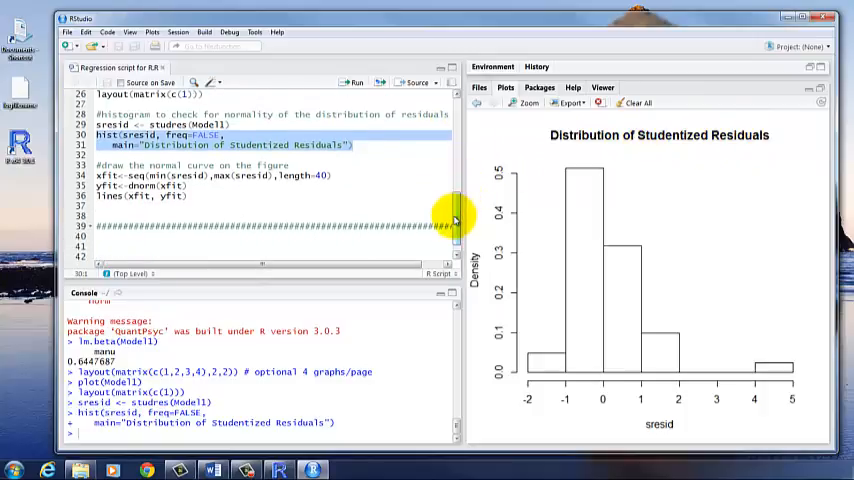
{"action": "mouse_move", "coordinate": [618, 292]}
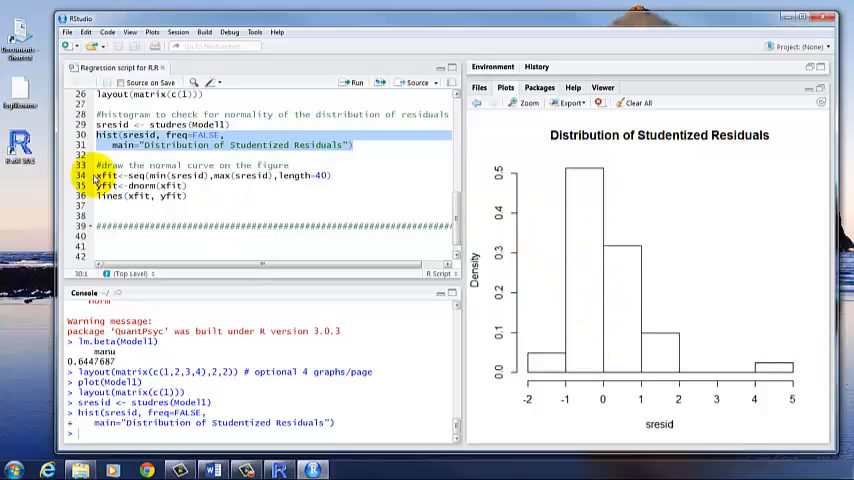
Run the xfit, yfit and lines(xfit, yfit) lines to overlay a normal curve on the histogram
{"action": "left_click_drag", "start_coordinate": [96, 175], "coordinate": [197, 195]}
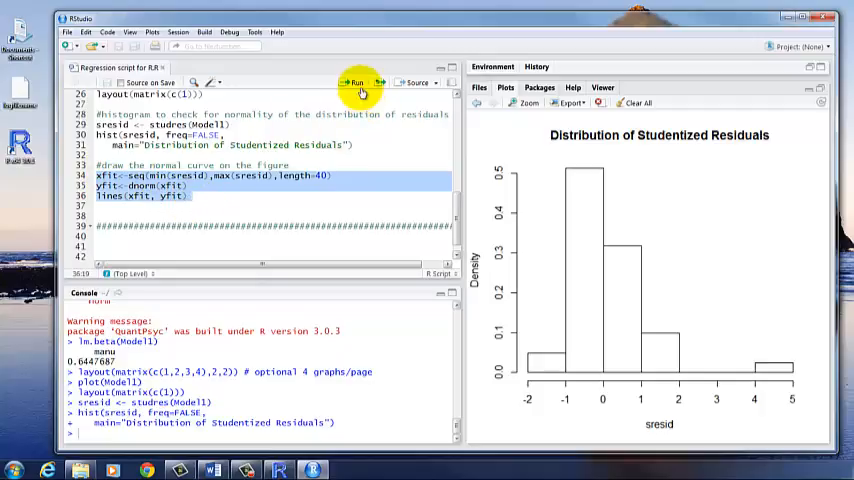
{"action": "left_click", "coordinate": [357, 82]}
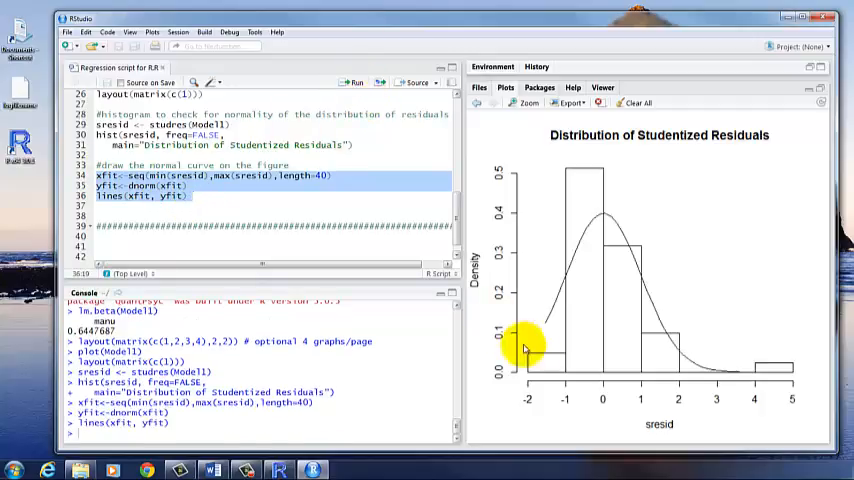
{"action": "mouse_move", "coordinate": [783, 368]}
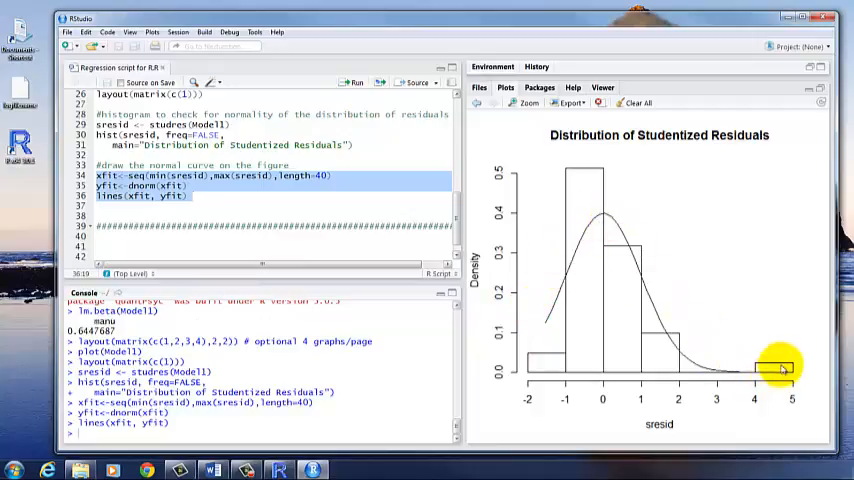
{"action": "mouse_move", "coordinate": [548, 160]}
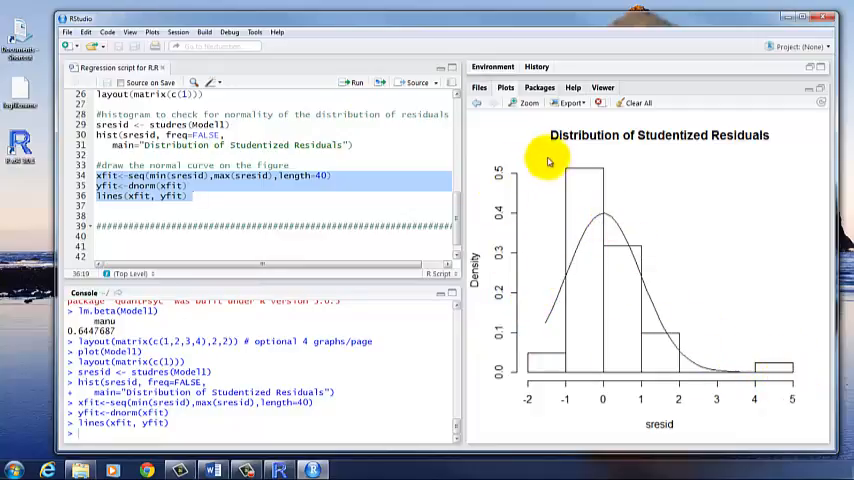
{"action": "mouse_move", "coordinate": [587, 211]}
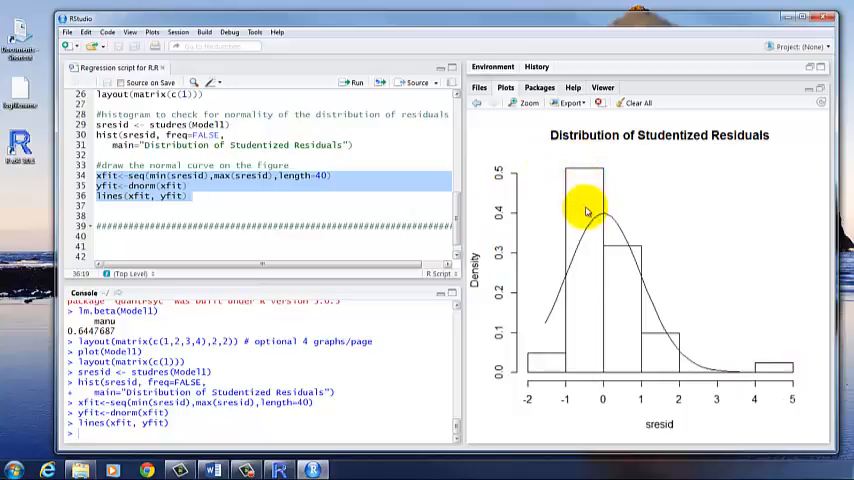
{"action": "mouse_move", "coordinate": [588, 193]}
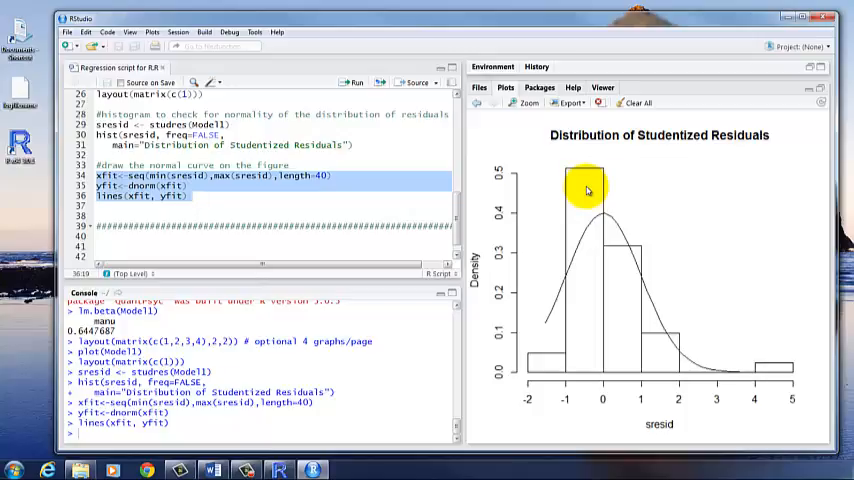
{"action": "mouse_move", "coordinate": [588, 190]}
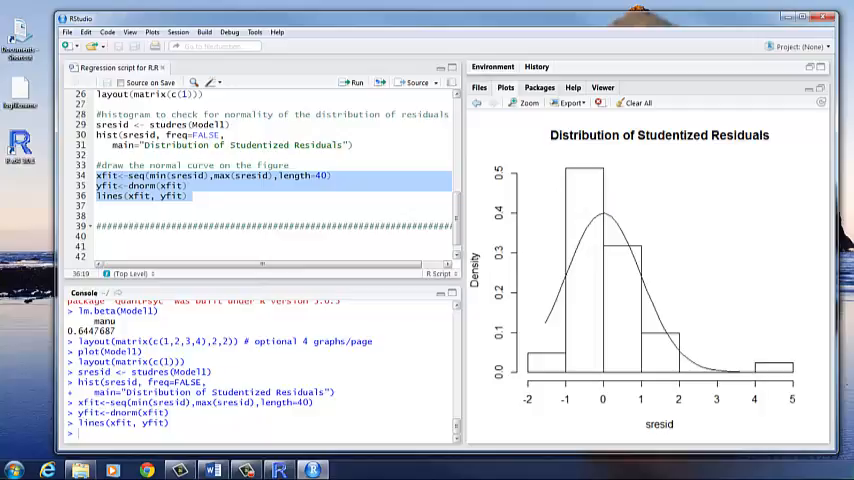